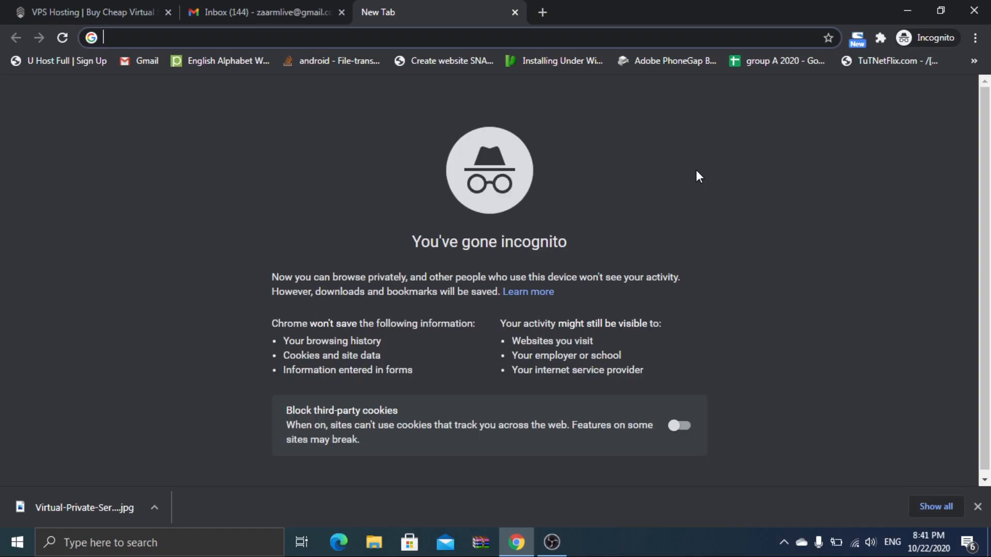
Search Google for 'freee vps widows server hosting' in a new incognito tab.
{"action": "type", "text": "freee"}
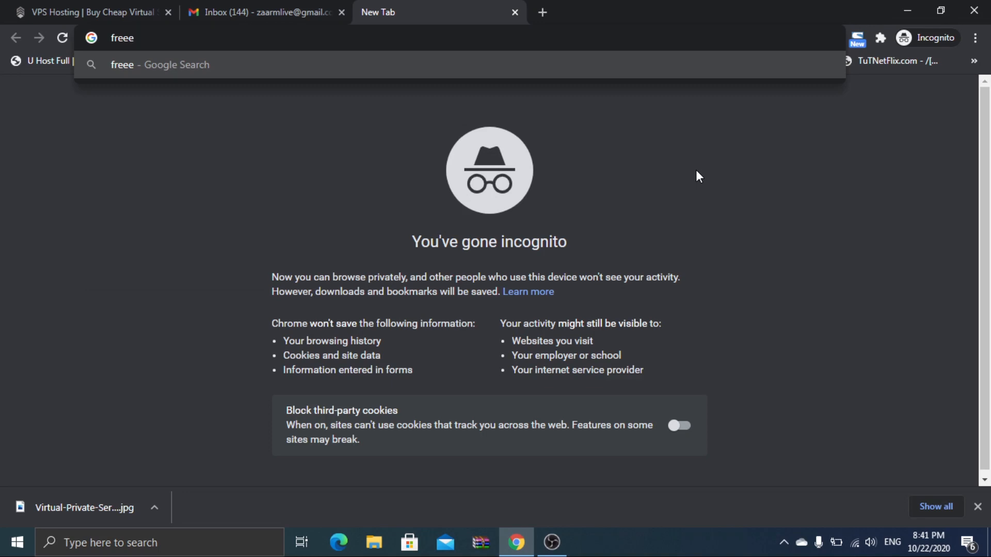
{"action": "type", "text": "vps widows server"}
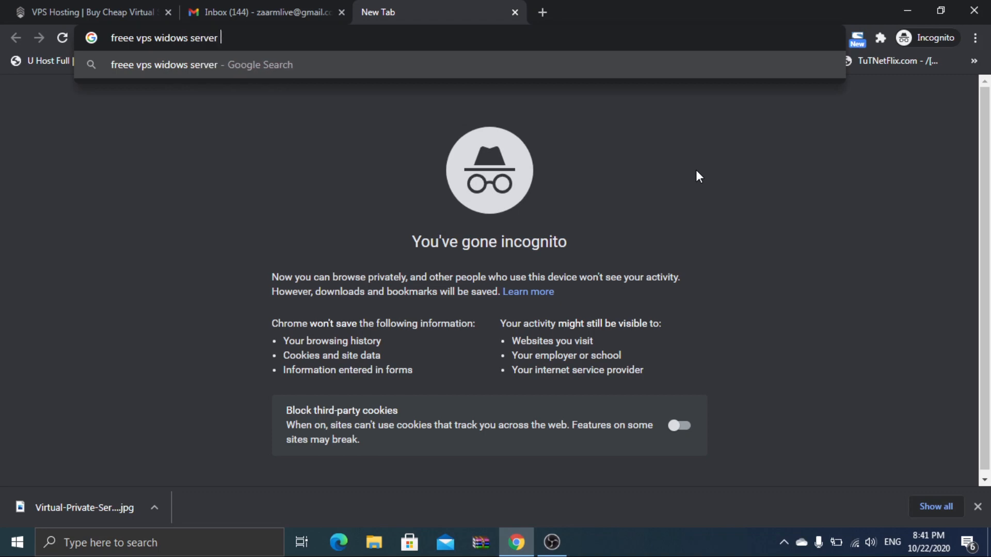
{"action": "type", "text": "hostin"}
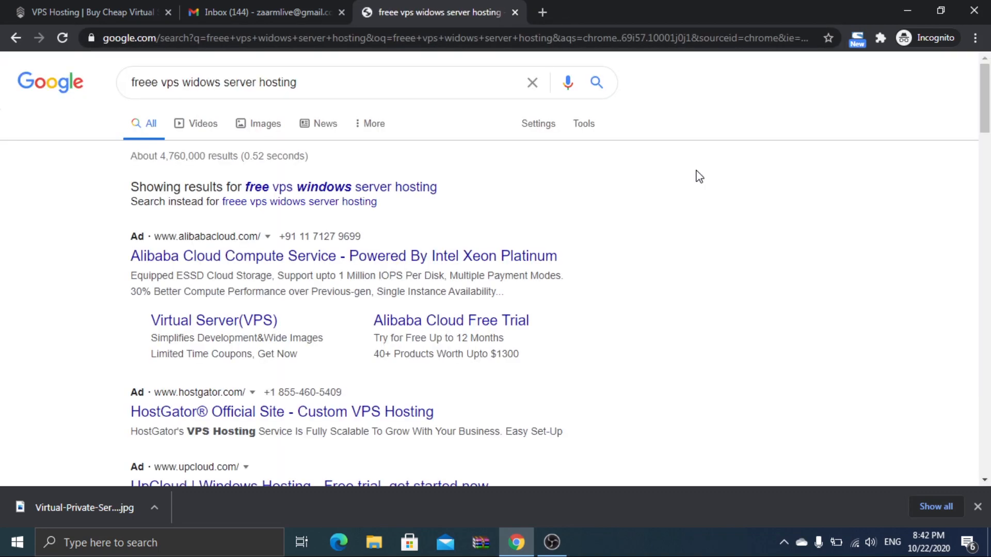
Scroll the hosting results to the vpsserver.com entry and open its free-trial home page.
{"action": "scroll", "scroll_direction": "down", "scroll_amount": 3}
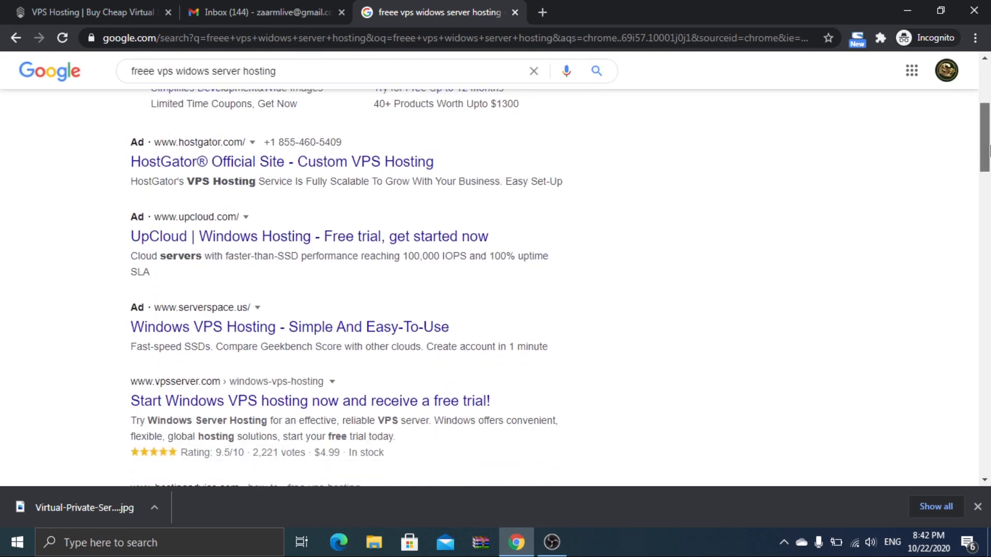
{"action": "scroll", "scroll_direction": "down", "scroll_amount": 3}
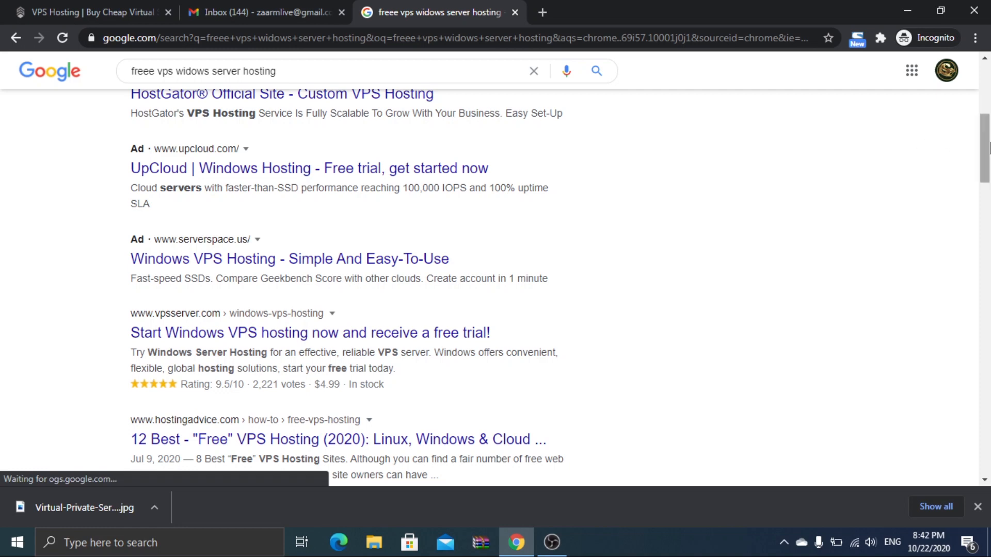
{"action": "scroll", "scroll_direction": "down", "scroll_amount": 3}
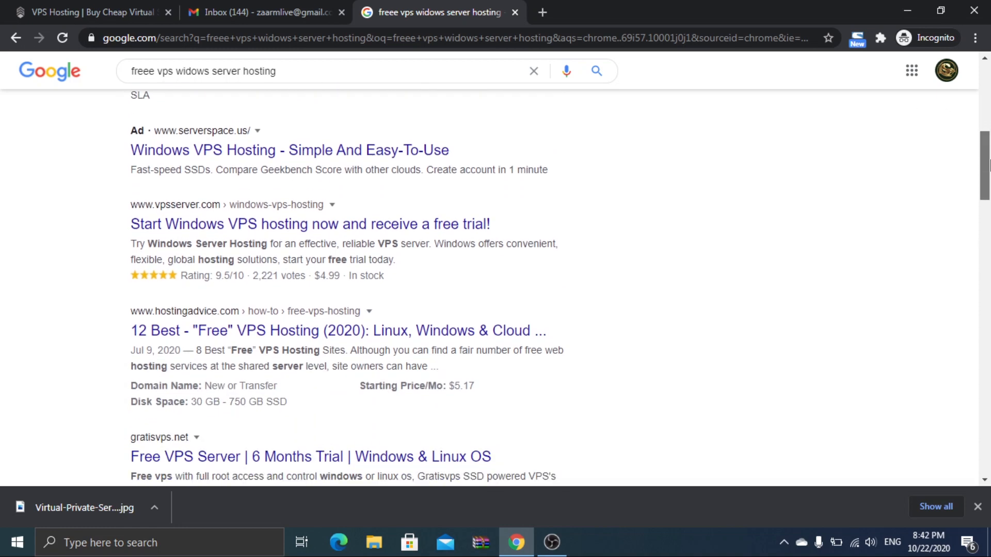
{"action": "scroll", "scroll_direction": "down", "scroll_amount": 3}
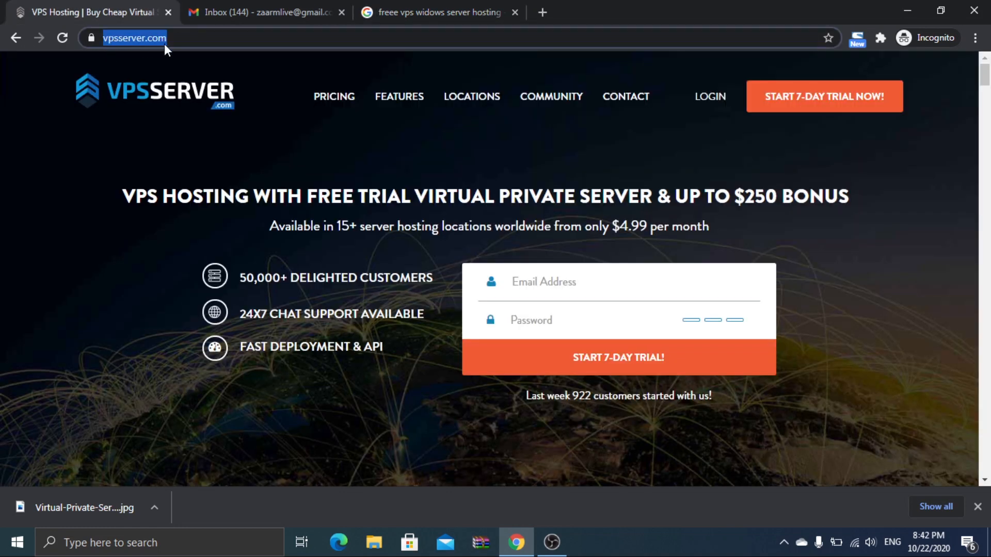
Enter the email and password and start the 7-day trial sign-up.
{"action": "type", "text": "zaa"}
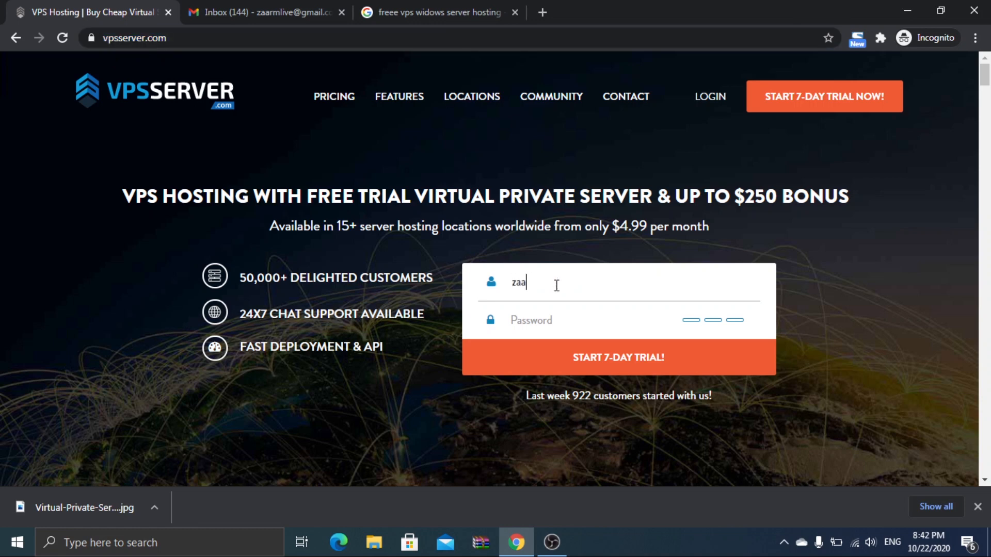
{"action": "left_click", "coordinate": [556, 320]}
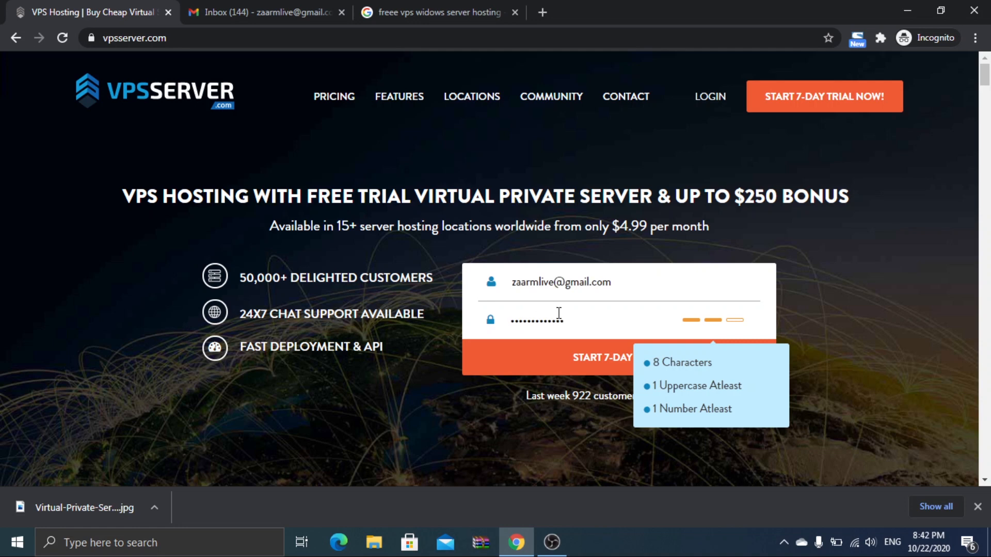
{"action": "left_click", "coordinate": [600, 358]}
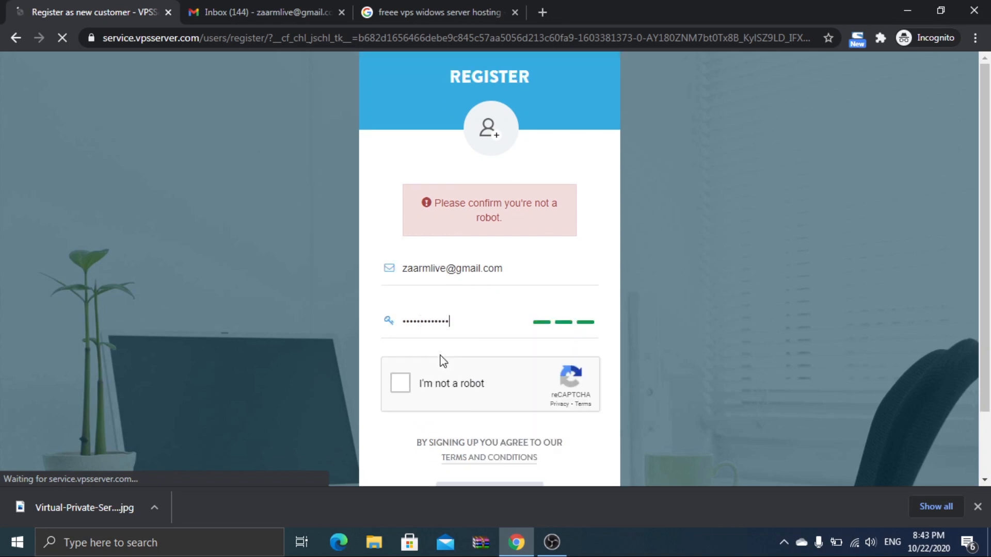
Pass the reCAPTCHA, submit registration, resend the welcome email, then switch to Gmail.
{"action": "left_click", "coordinate": [400, 384]}
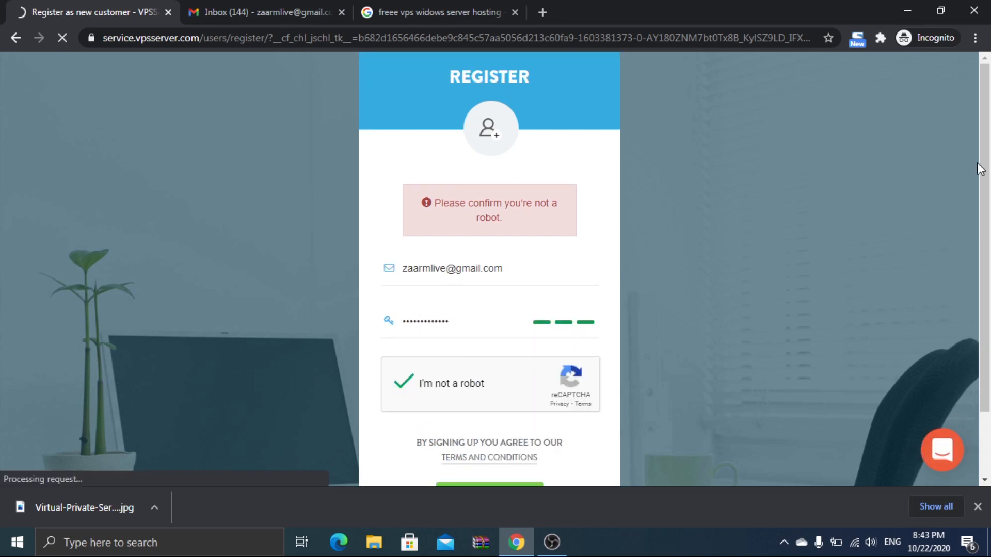
{"action": "scroll", "scroll_direction": "down", "scroll_amount": 3}
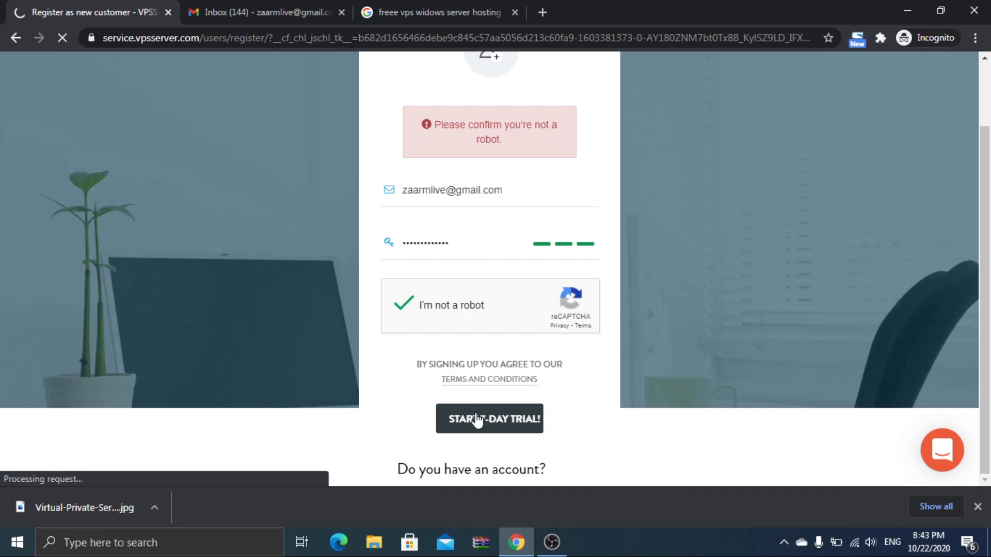
{"action": "left_click", "coordinate": [489, 419]}
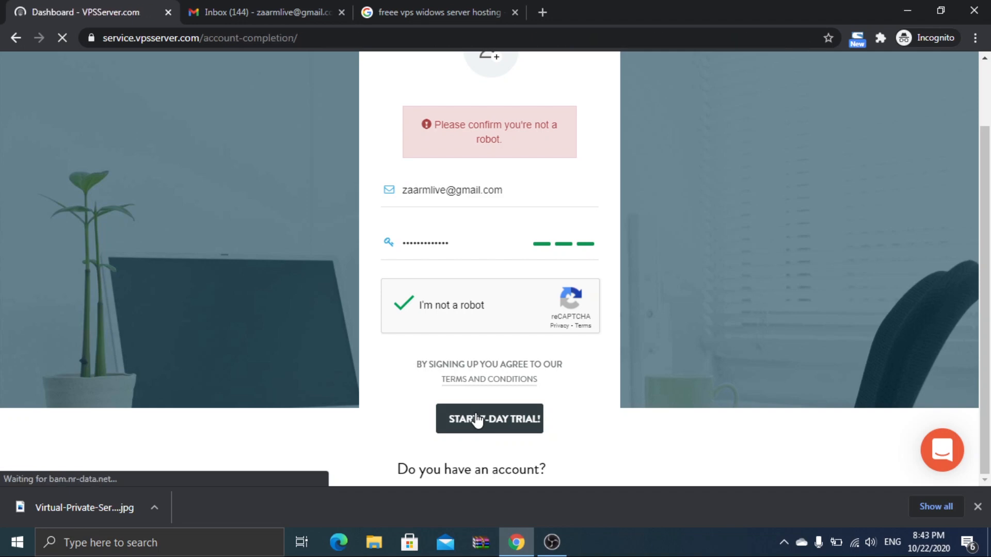
{"action": "left_click", "coordinate": [489, 418]}
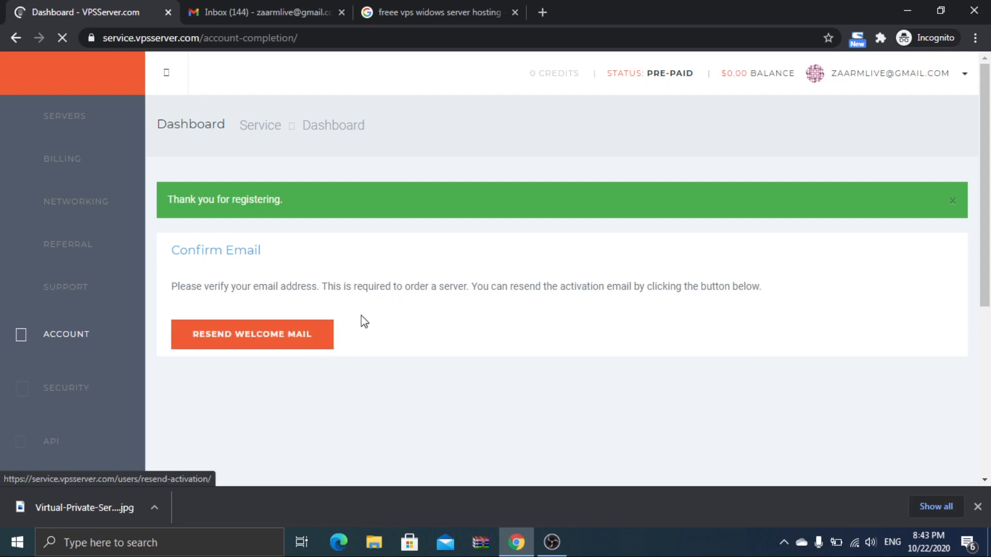
{"action": "left_click", "coordinate": [251, 335]}
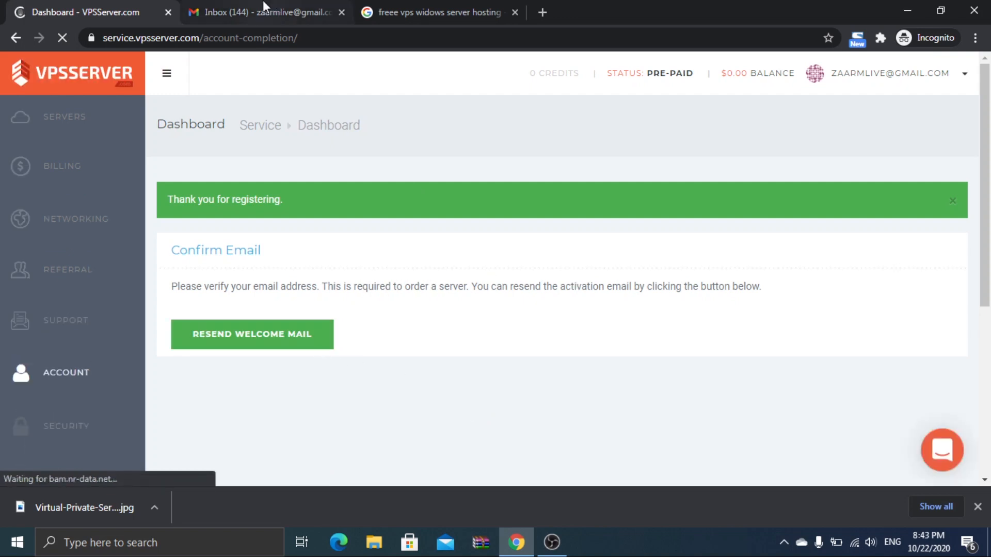
{"action": "left_click", "coordinate": [265, 11]}
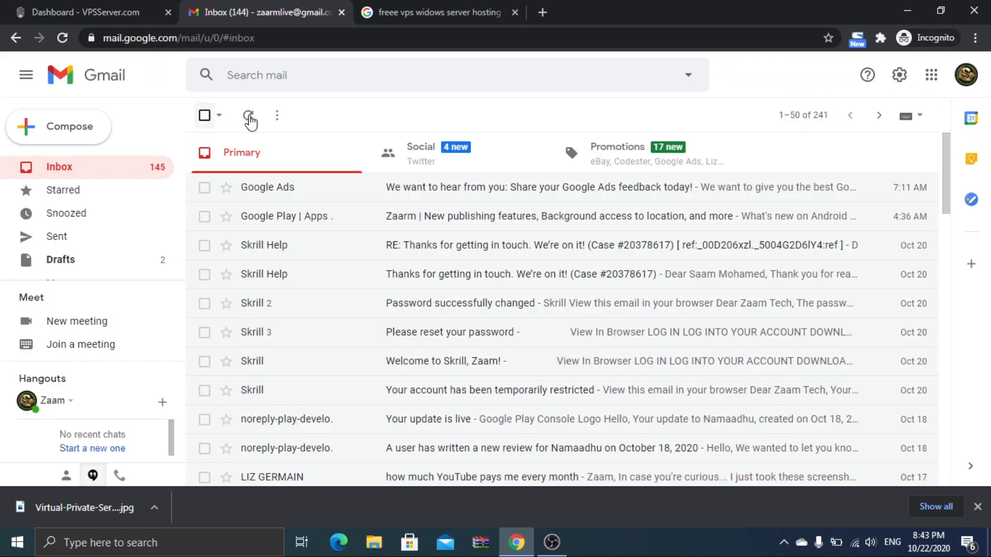
Open VPSServer.com's 'Welcome' email and follow its 'Activate your account' link.
{"action": "left_click", "coordinate": [247, 115]}
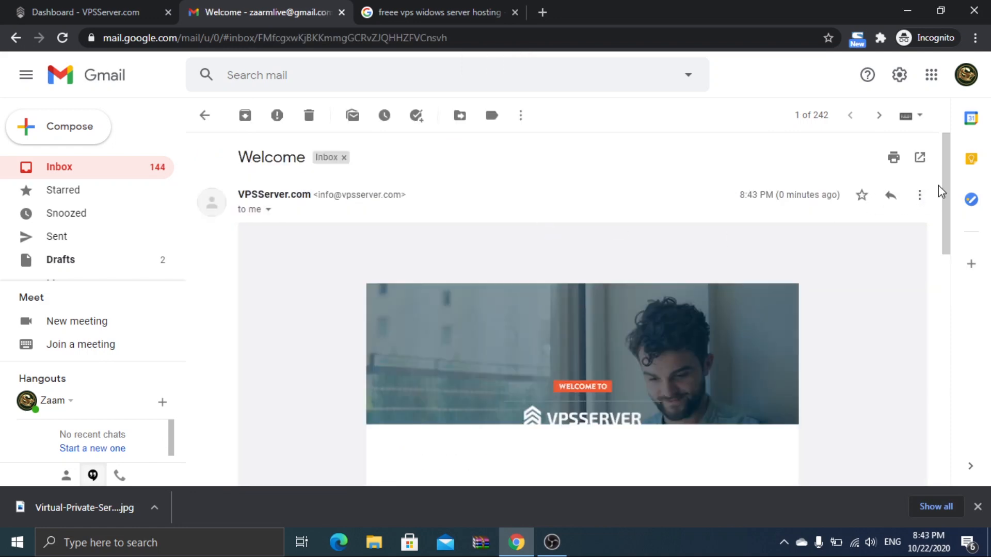
{"action": "scroll", "scroll_direction": "down", "scroll_amount": 3}
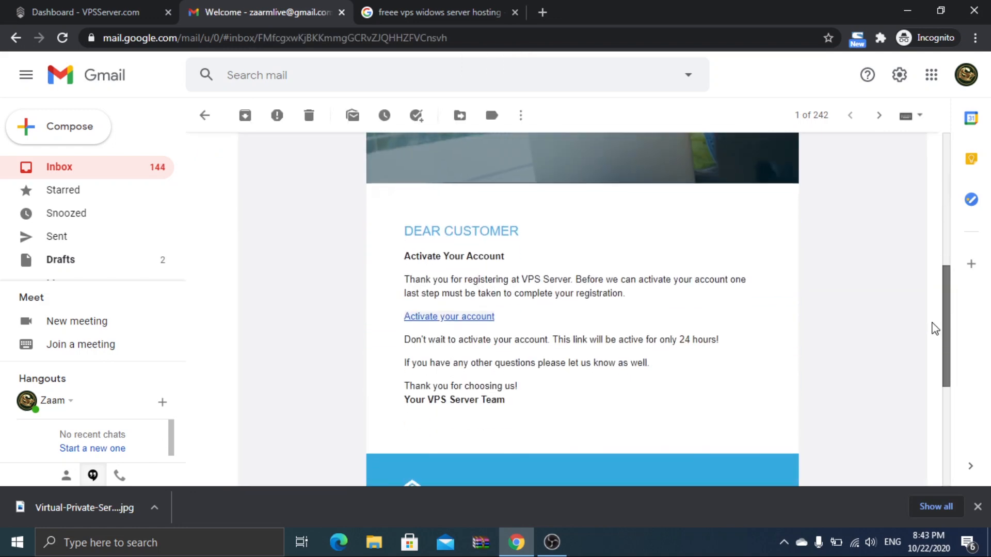
{"action": "scroll", "scroll_direction": "down", "scroll_amount": 3}
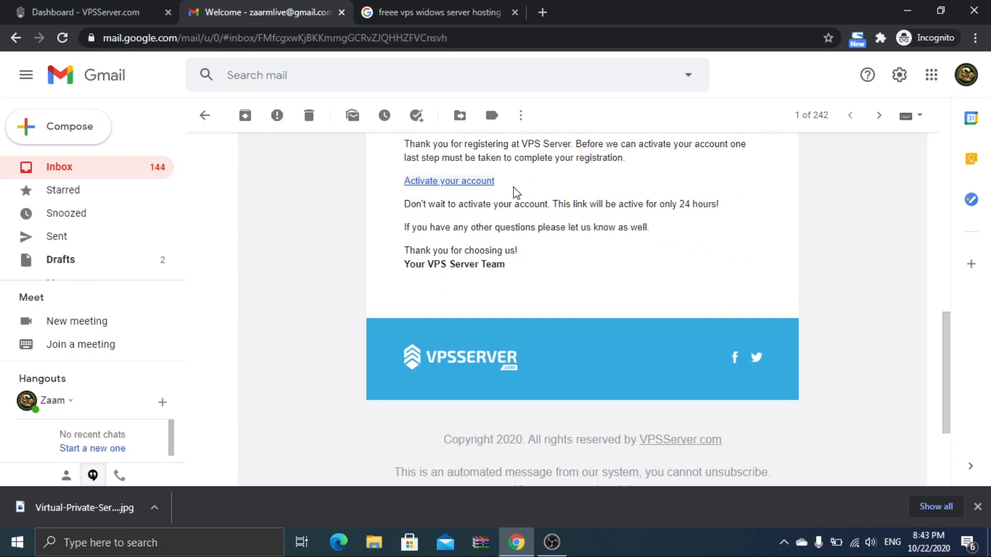
{"action": "left_click", "coordinate": [448, 181]}
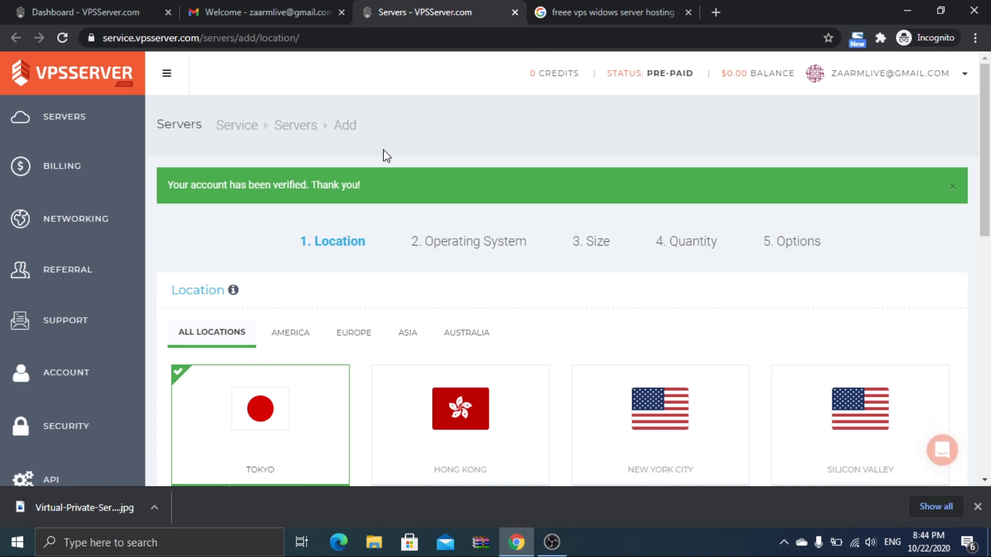
Select the London location card and continue to the Operating System step.
{"action": "scroll", "scroll_direction": "down", "scroll_amount": 3}
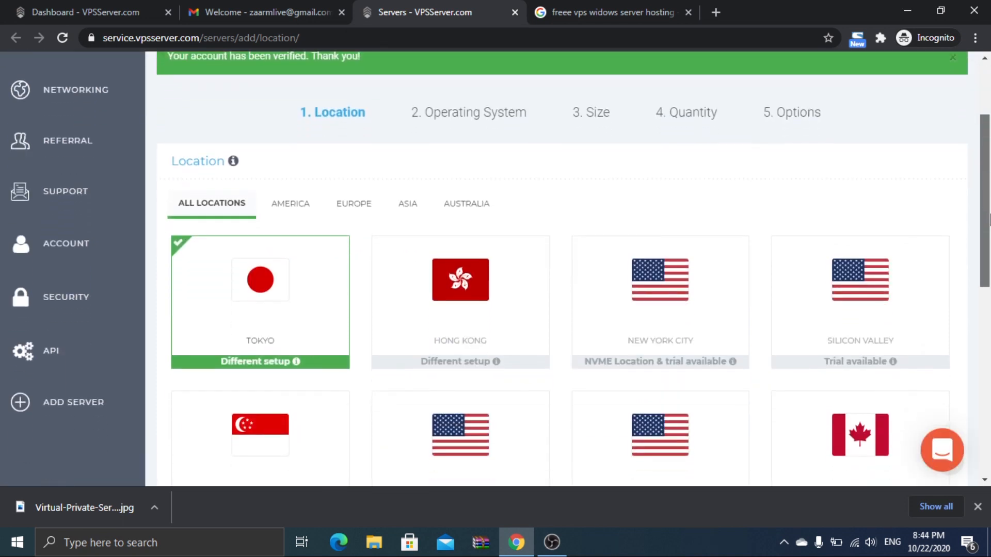
{"action": "scroll", "scroll_direction": "down", "scroll_amount": 3}
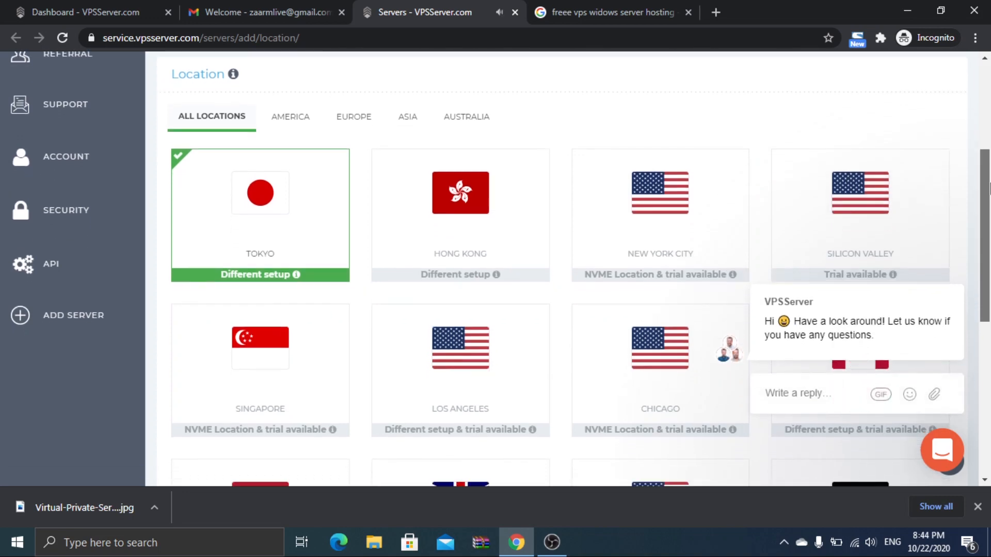
{"action": "scroll", "scroll_direction": "down", "scroll_amount": 3}
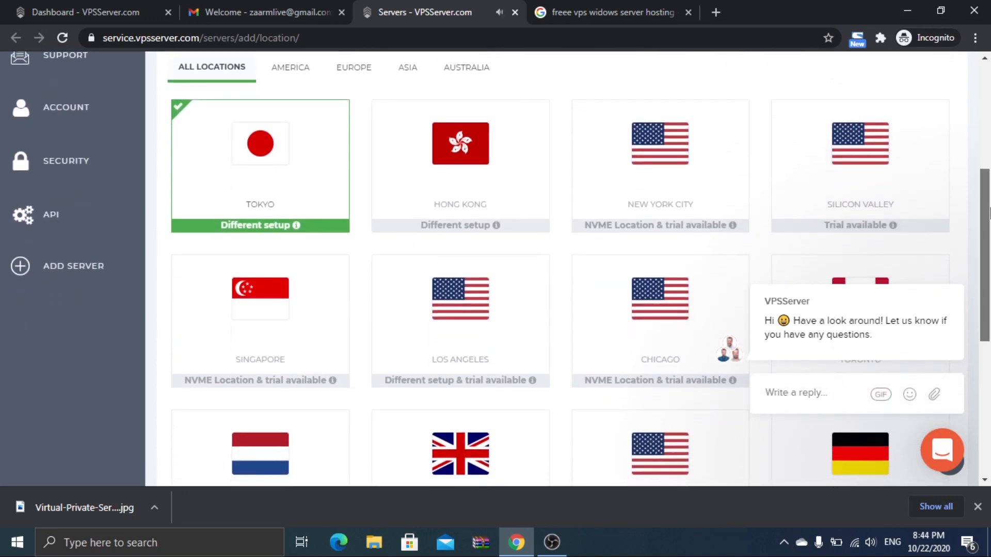
{"action": "scroll", "scroll_direction": "down", "scroll_amount": 3}
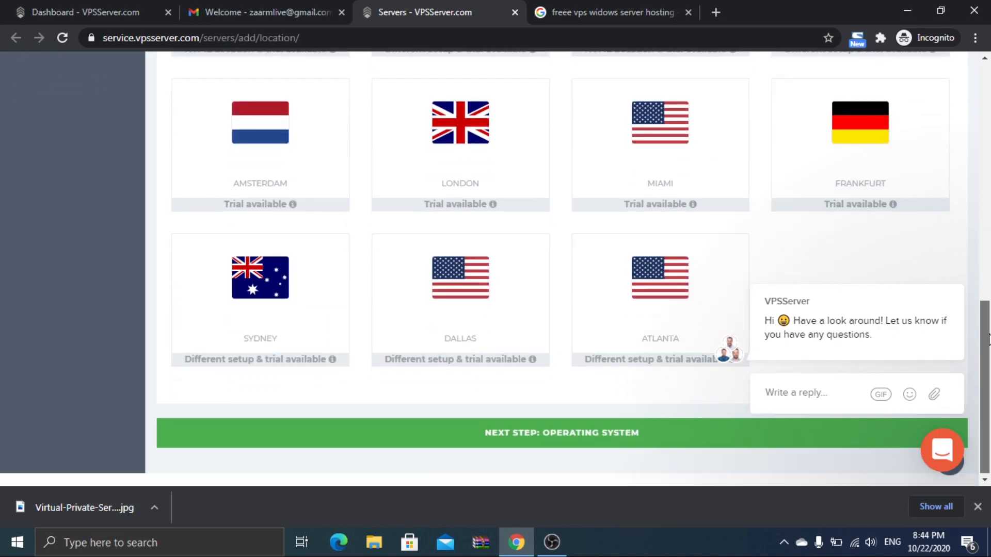
{"action": "left_click", "coordinate": [459, 150]}
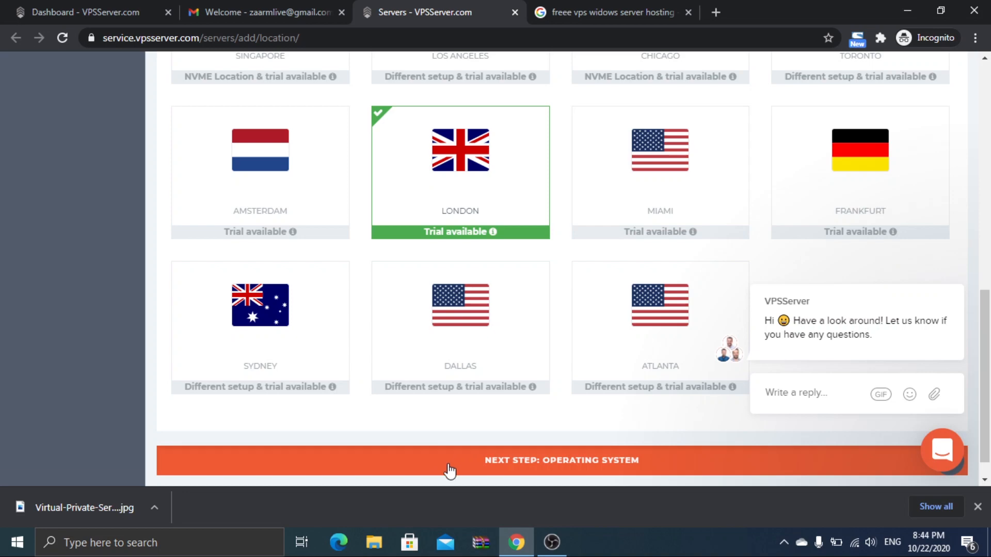
{"action": "left_click", "coordinate": [561, 460]}
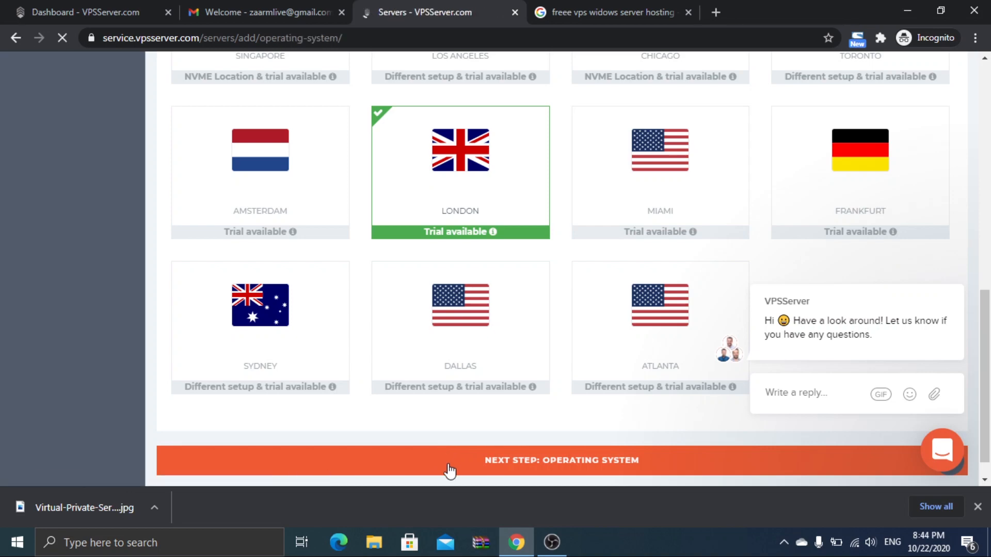
Select Windows Server 2019 x64 STD and continue to the Size step.
{"action": "left_click", "coordinate": [561, 460]}
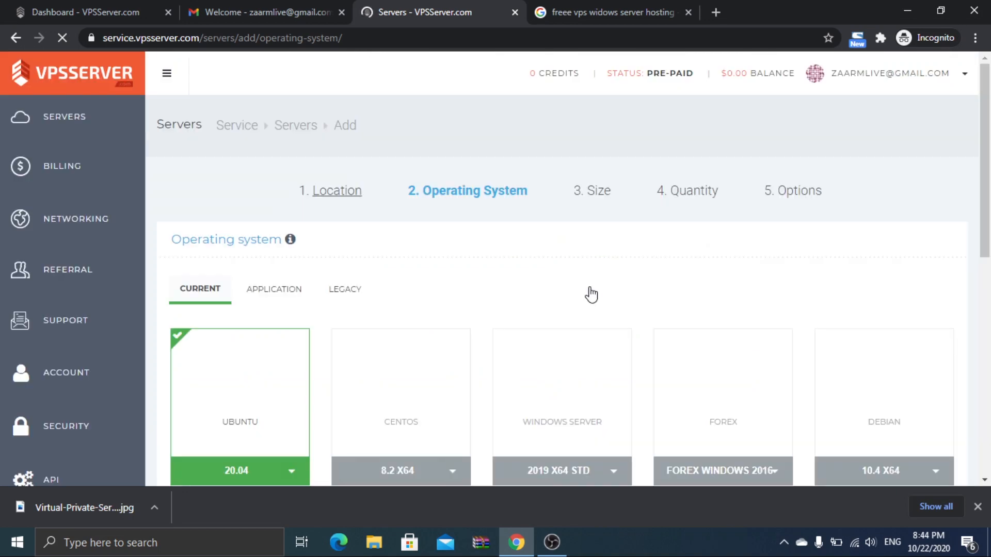
{"action": "scroll", "scroll_direction": "down", "scroll_amount": 3}
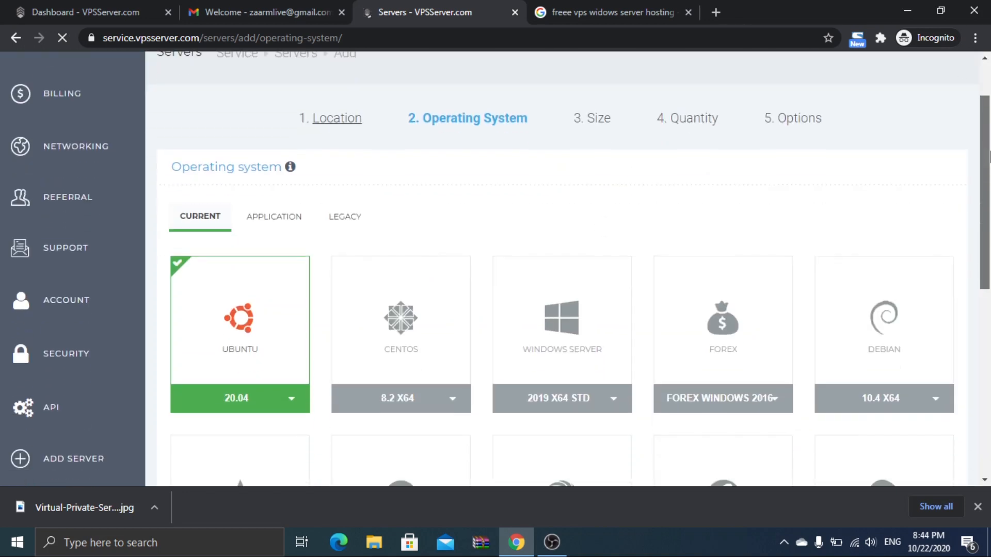
{"action": "left_click", "coordinate": [561, 310]}
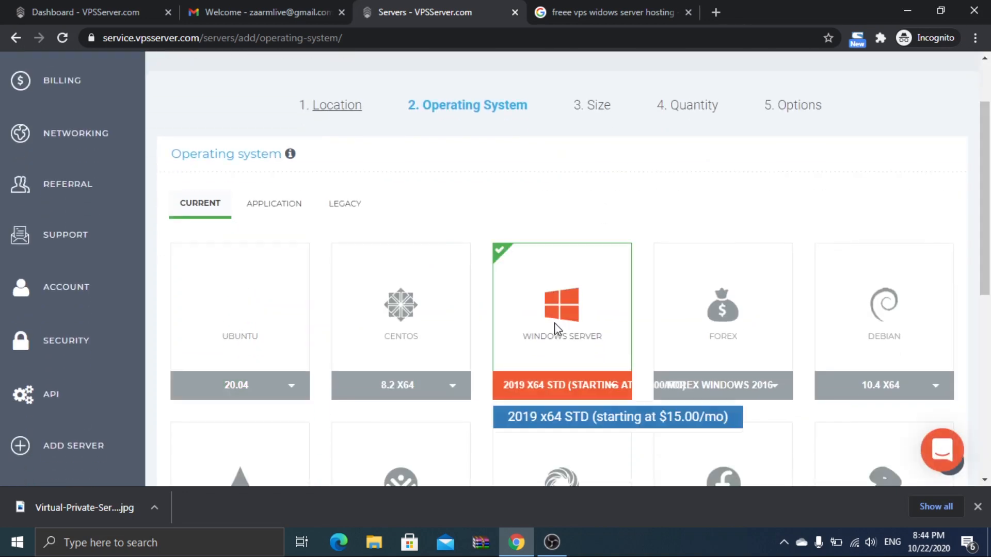
{"action": "scroll", "scroll_direction": "down", "scroll_amount": 3}
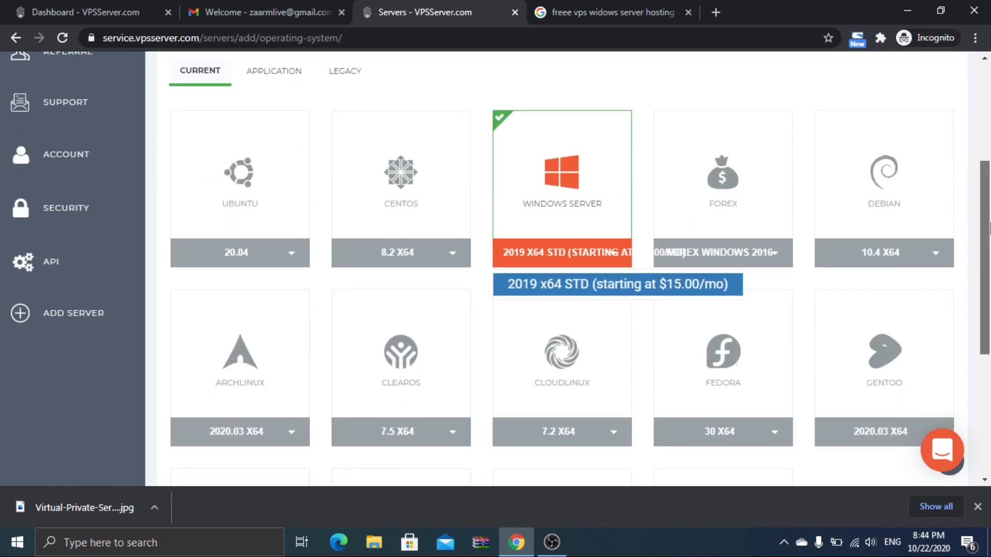
{"action": "scroll", "scroll_direction": "down", "scroll_amount": 3}
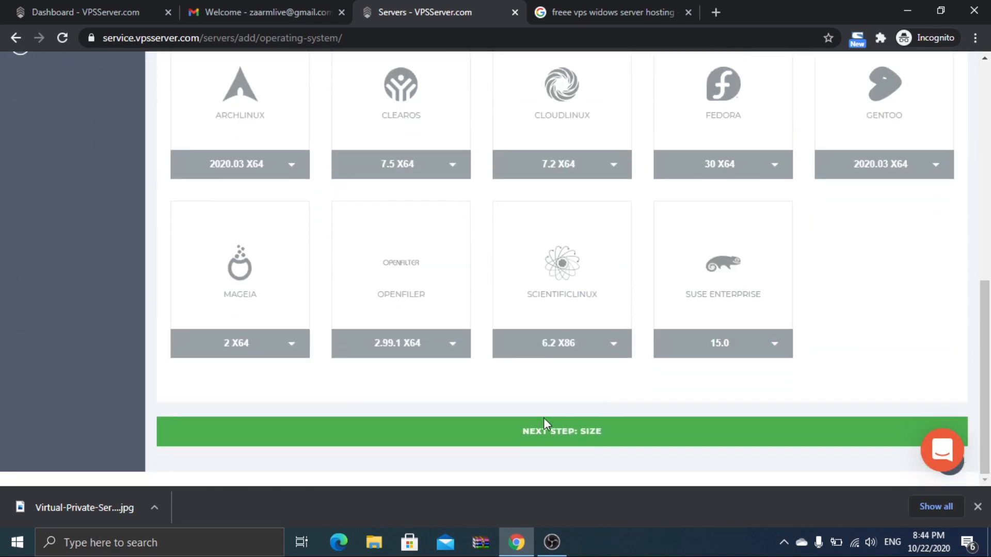
{"action": "left_click", "coordinate": [561, 432]}
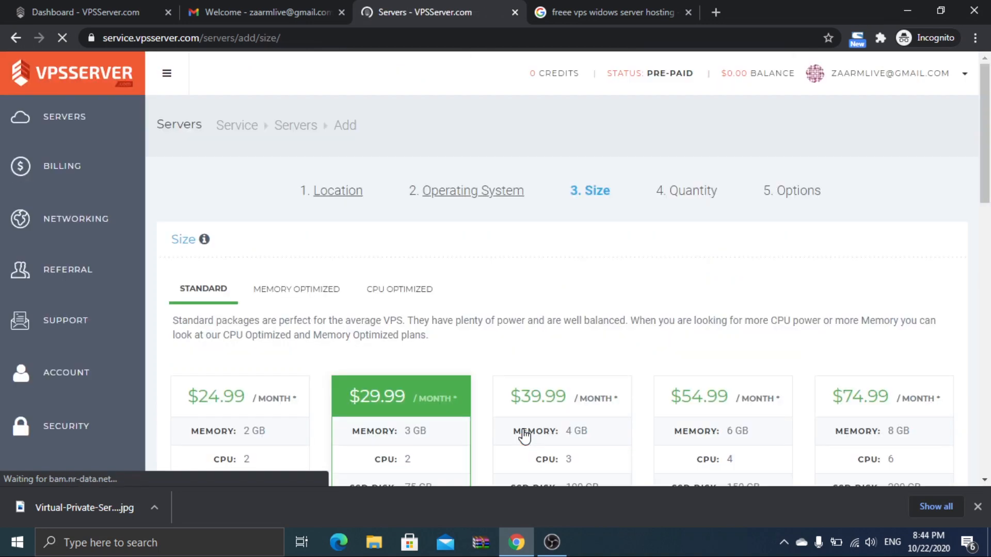
Pick the $24.99 2 GB plan, keep one server, and advance to Options.
{"action": "scroll", "scroll_direction": "down", "scroll_amount": 3}
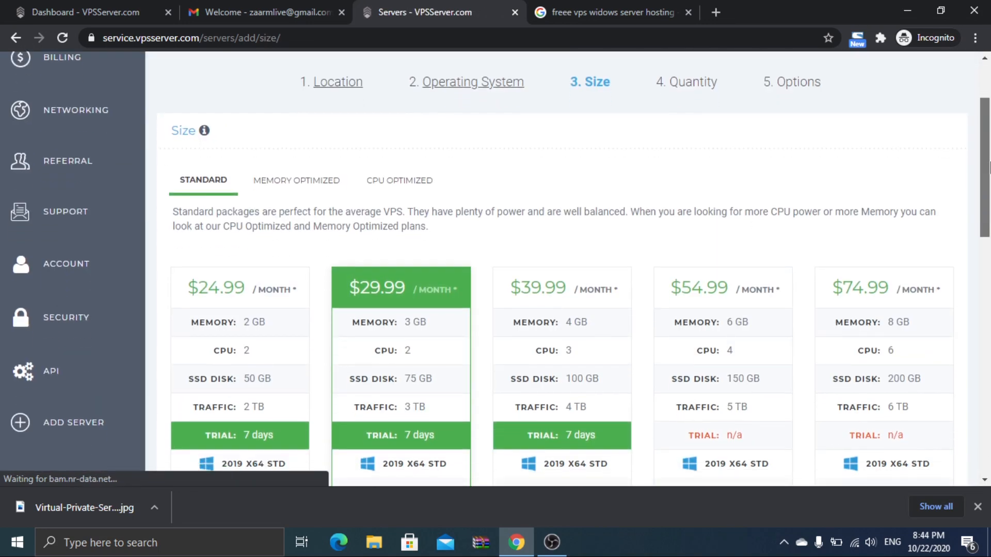
{"action": "scroll", "scroll_direction": "down", "scroll_amount": 3}
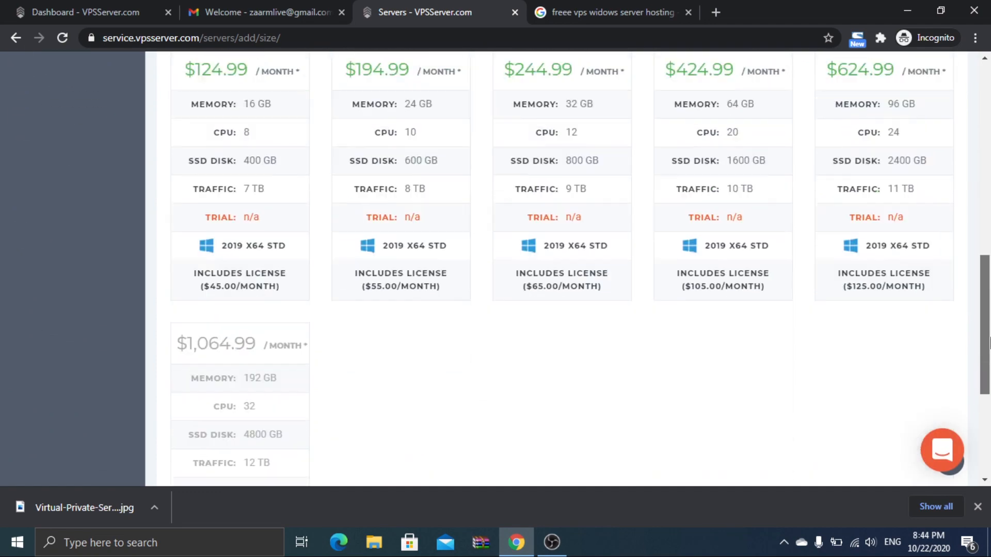
{"action": "scroll", "scroll_direction": "down", "scroll_amount": 3}
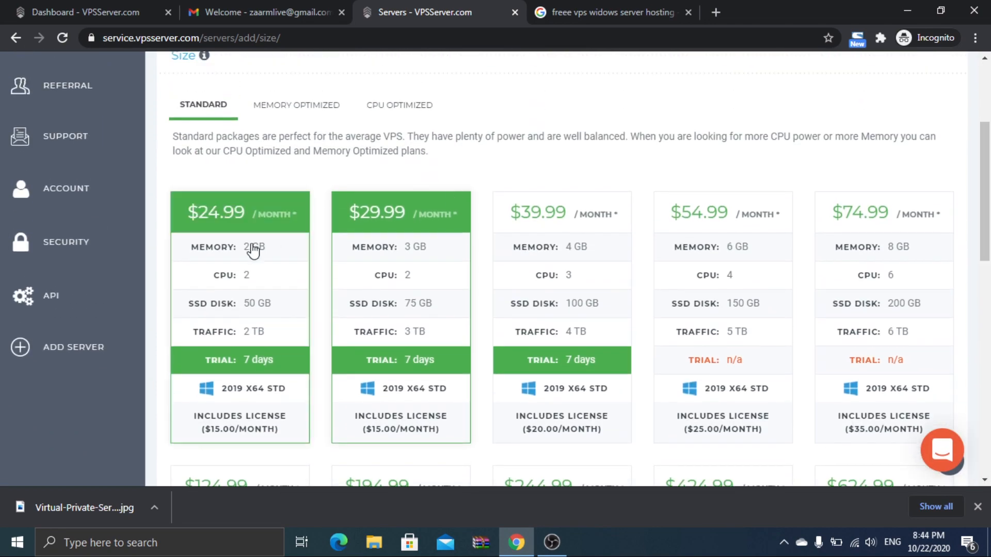
{"action": "scroll", "scroll_direction": "down", "scroll_amount": 3}
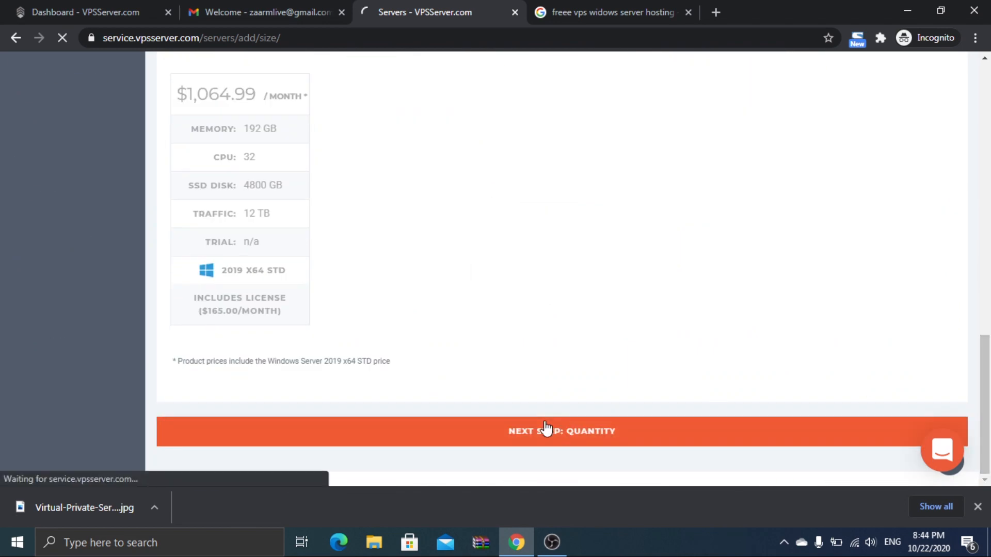
{"action": "left_click", "coordinate": [561, 431]}
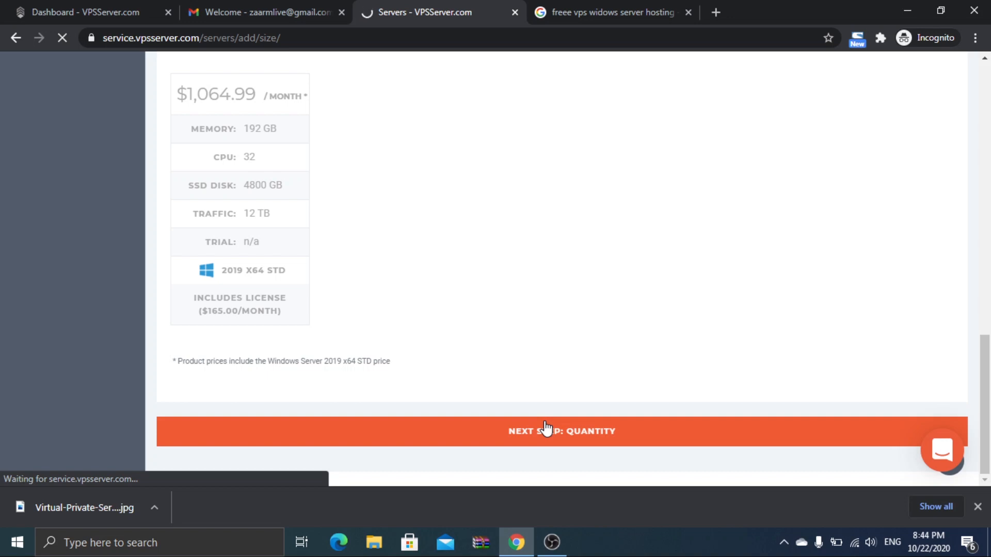
{"action": "left_click", "coordinate": [561, 431]}
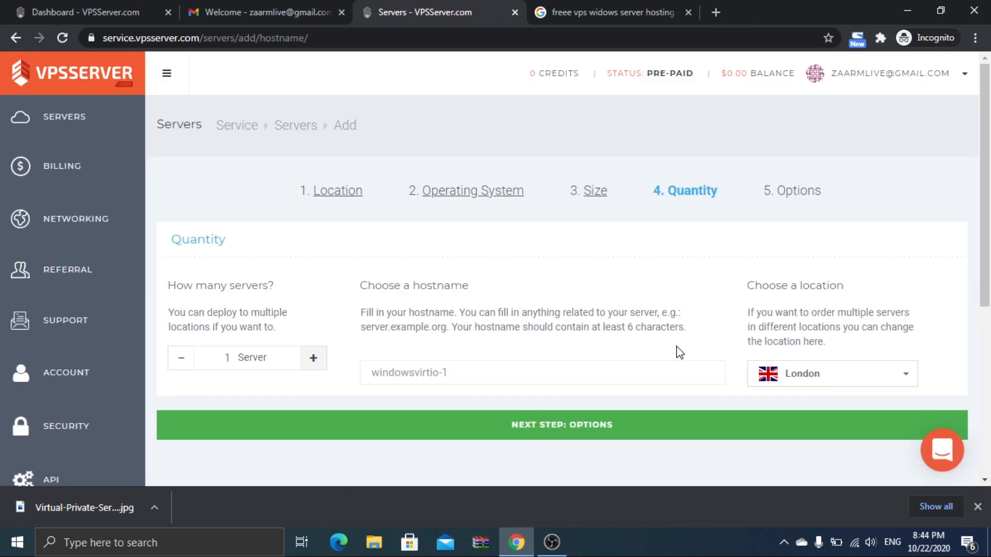
{"action": "left_click", "coordinate": [560, 425]}
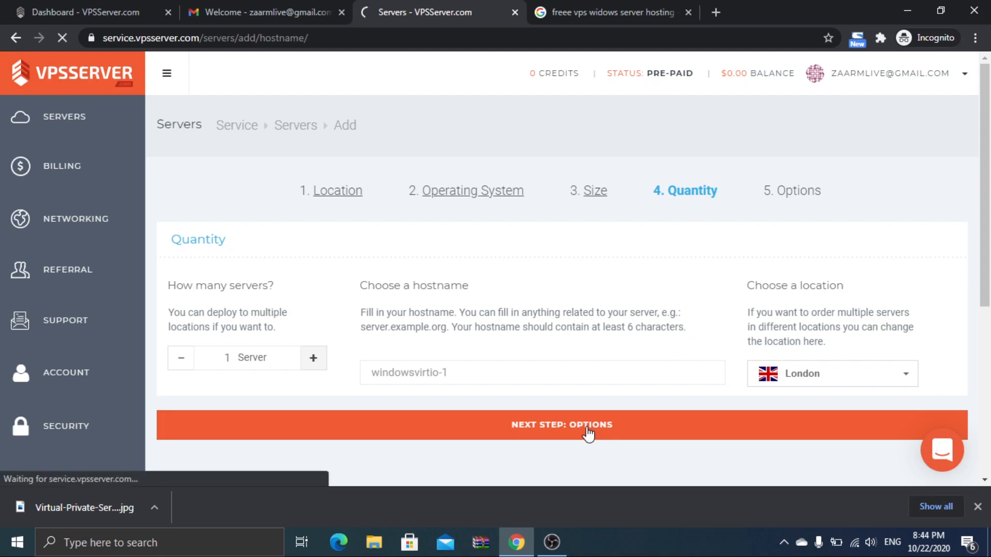
{"action": "left_click", "coordinate": [561, 425]}
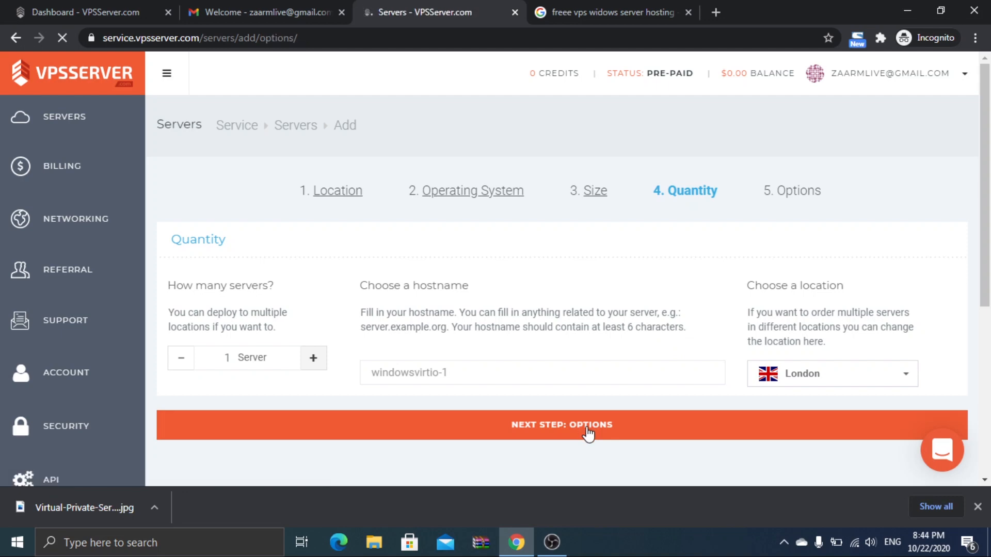
Select the no-credit-card 1 day trial and click Create Server ($24.99).
{"action": "left_click", "coordinate": [561, 425]}
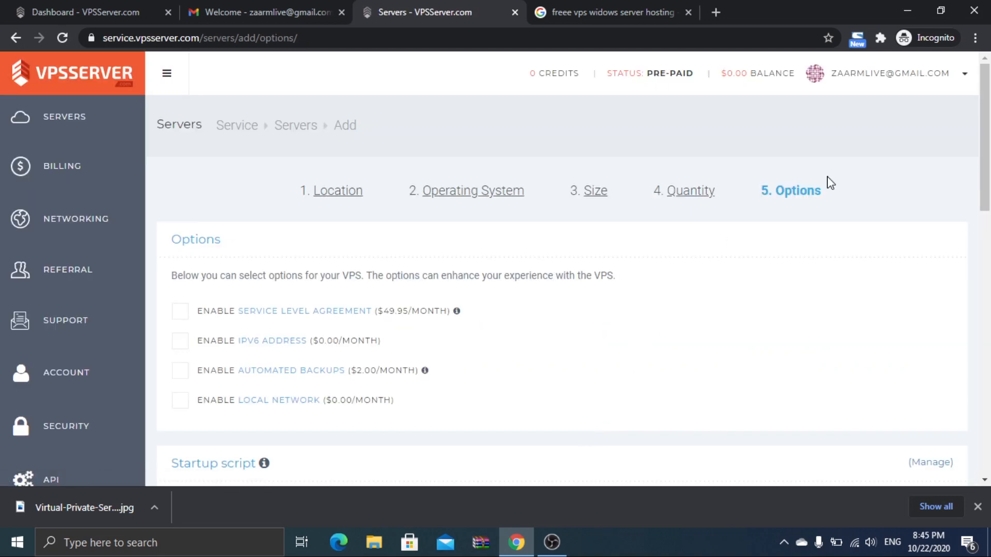
{"action": "scroll", "scroll_direction": "down", "scroll_amount": 3}
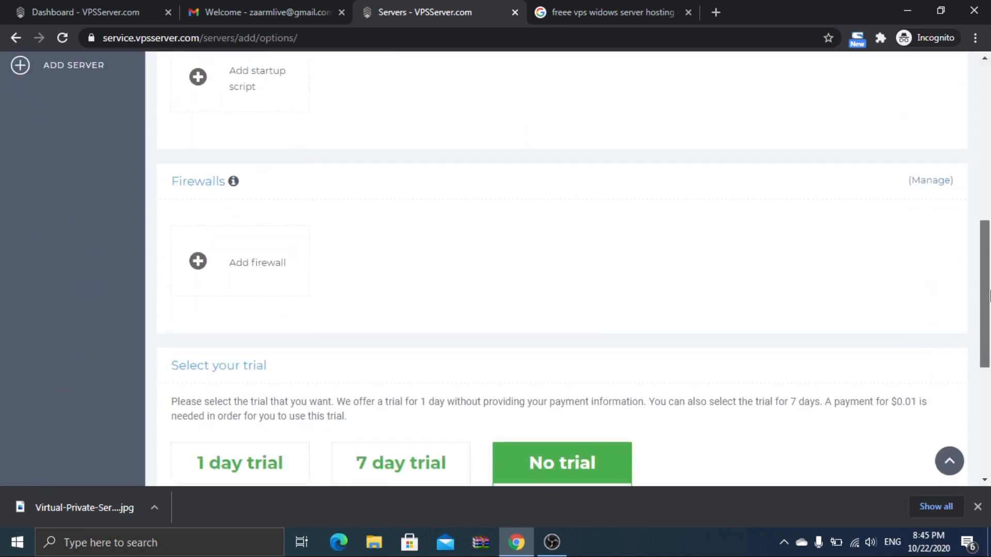
{"action": "scroll", "scroll_direction": "down", "scroll_amount": 3}
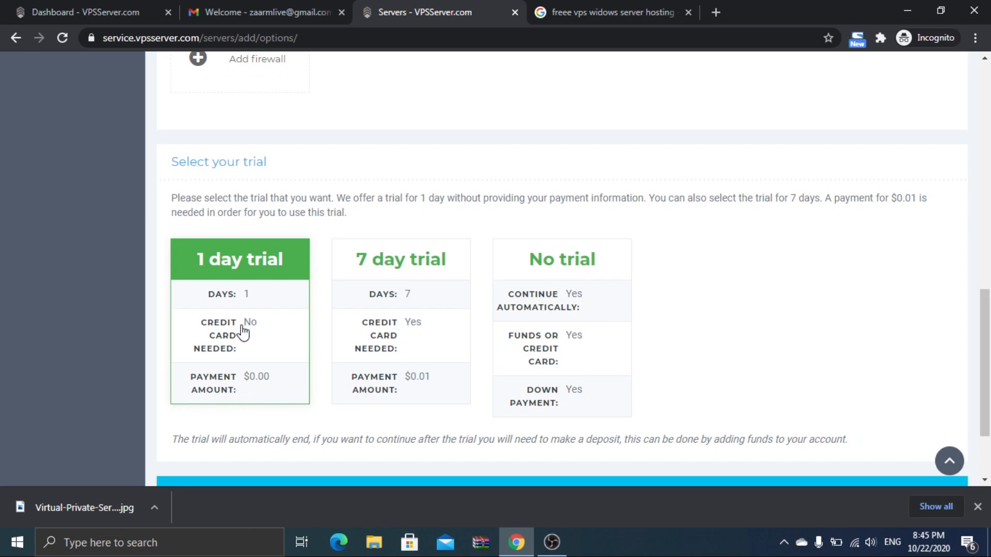
{"action": "scroll", "scroll_direction": "down", "scroll_amount": 3}
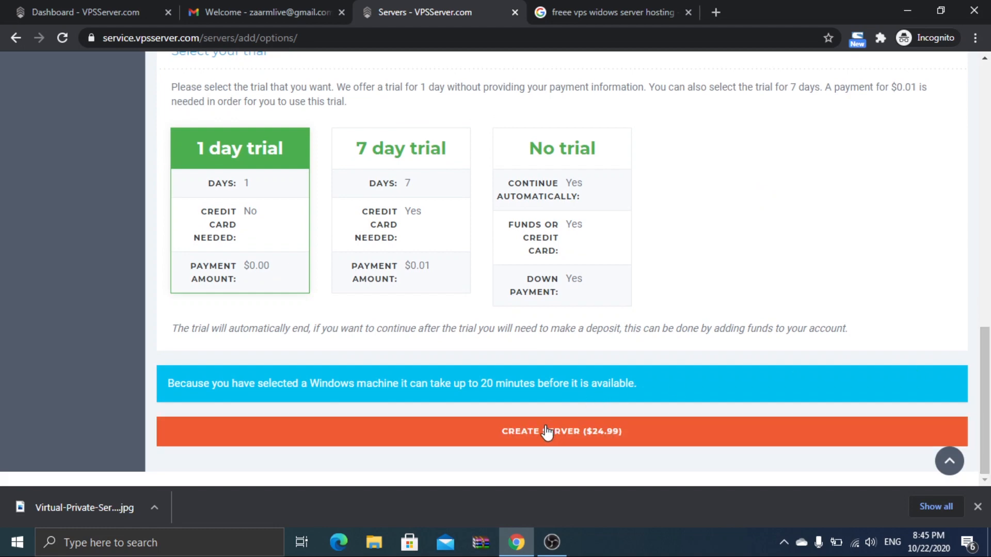
{"action": "left_click", "coordinate": [561, 431]}
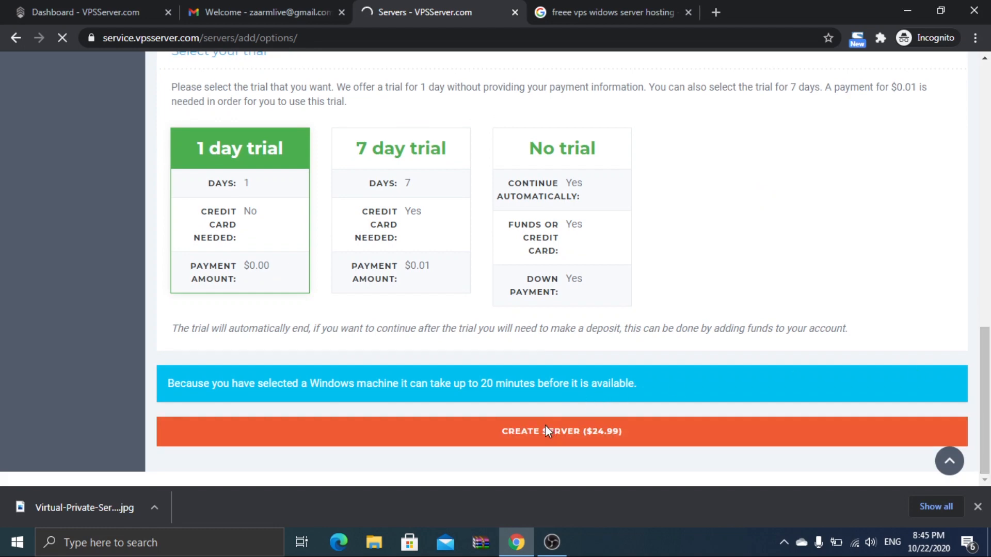
{"action": "left_click", "coordinate": [560, 431]}
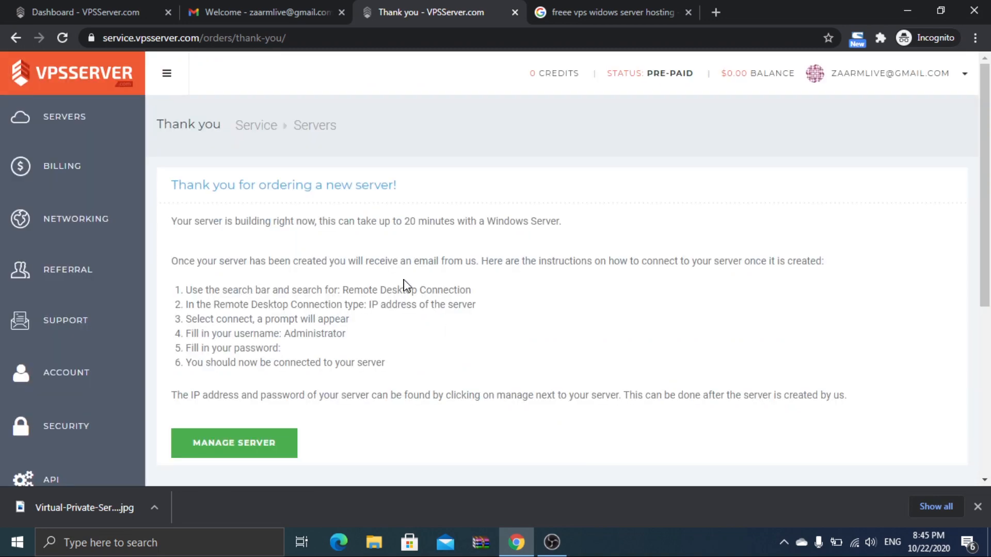
{"action": "mouse_move", "coordinate": [433, 220]}
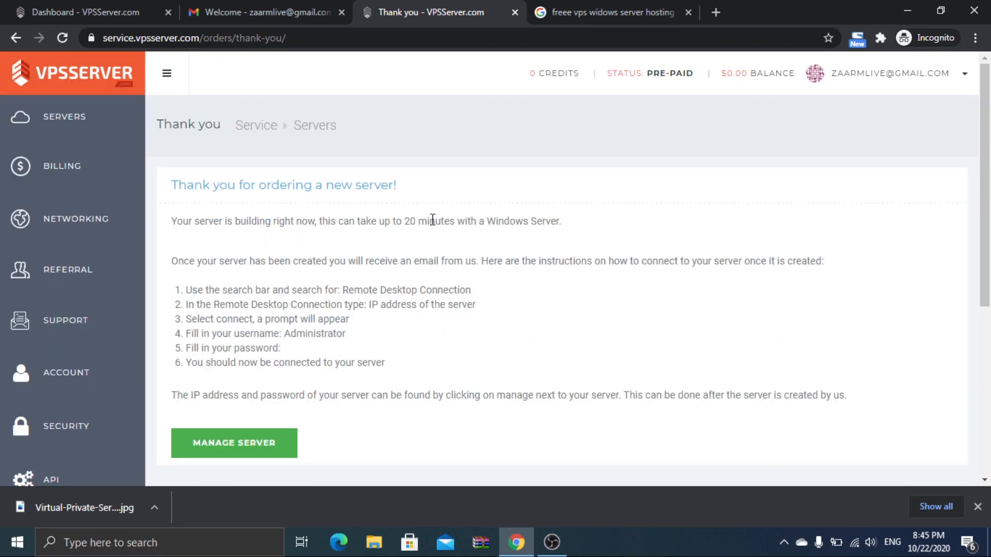
{"action": "left_click_drag", "start_coordinate": [406, 260], "coordinate": [473, 260]}
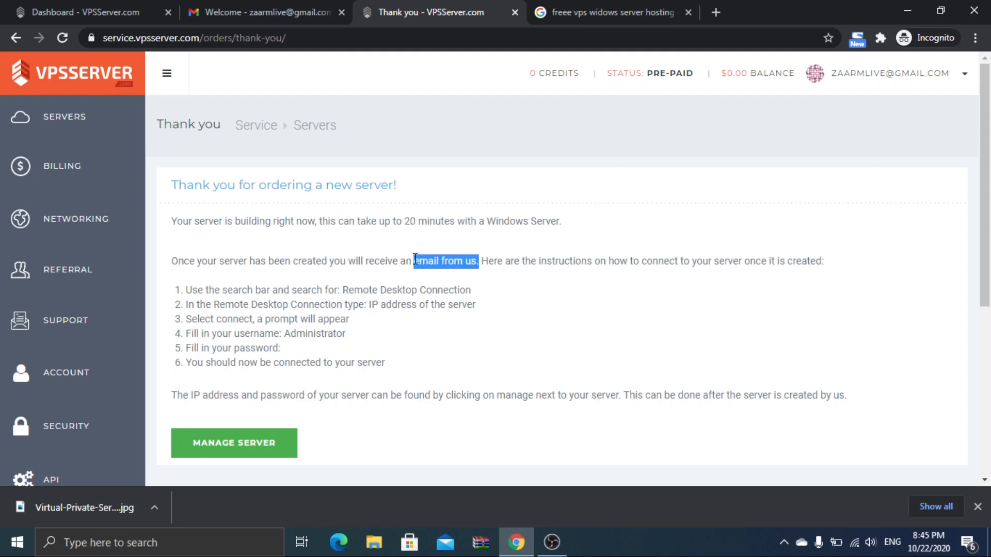
{"action": "left_click", "coordinate": [353, 135]}
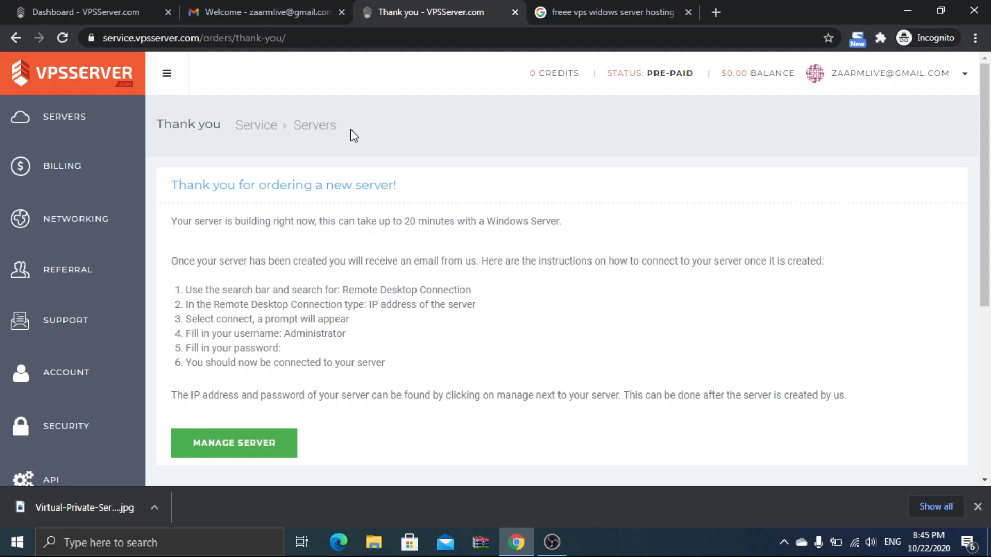
Refresh the inbox, open the new server order email, and select login Administrator.
{"action": "left_click", "coordinate": [259, 12]}
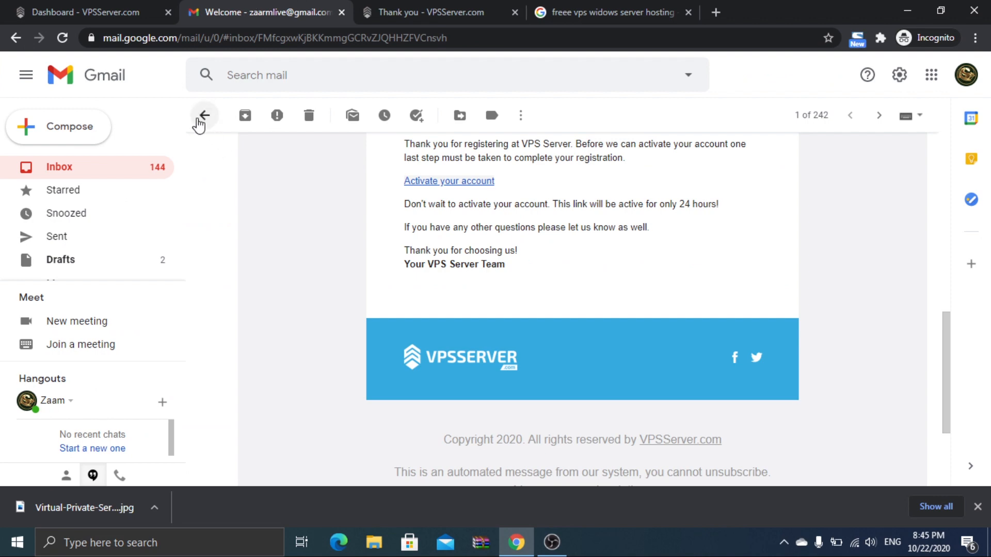
{"action": "left_click", "coordinate": [204, 115]}
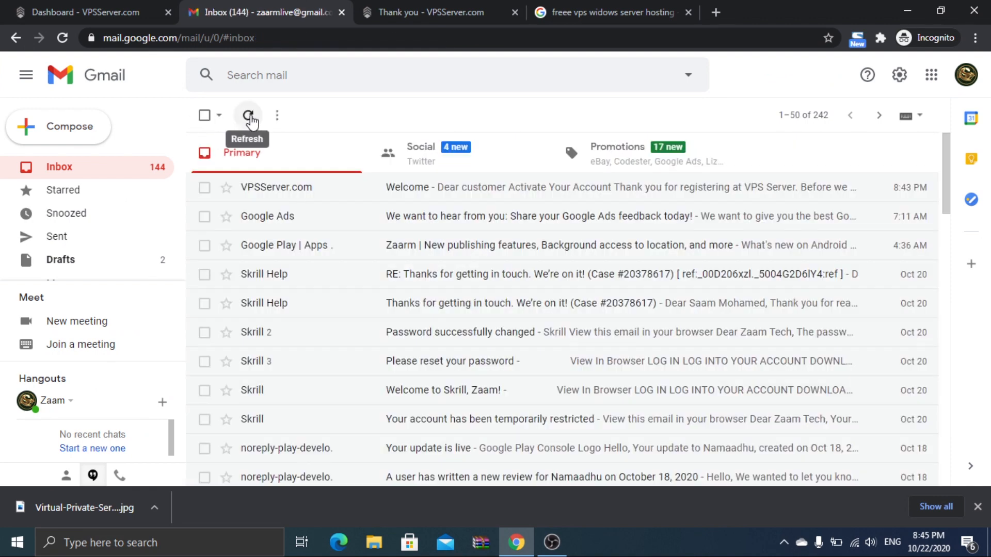
{"action": "left_click", "coordinate": [247, 115]}
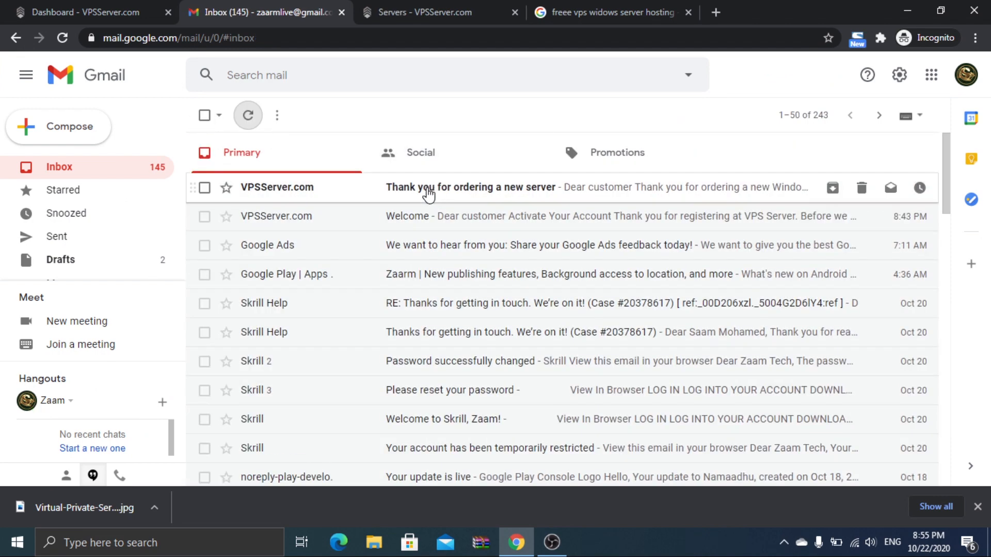
{"action": "left_click", "coordinate": [471, 187]}
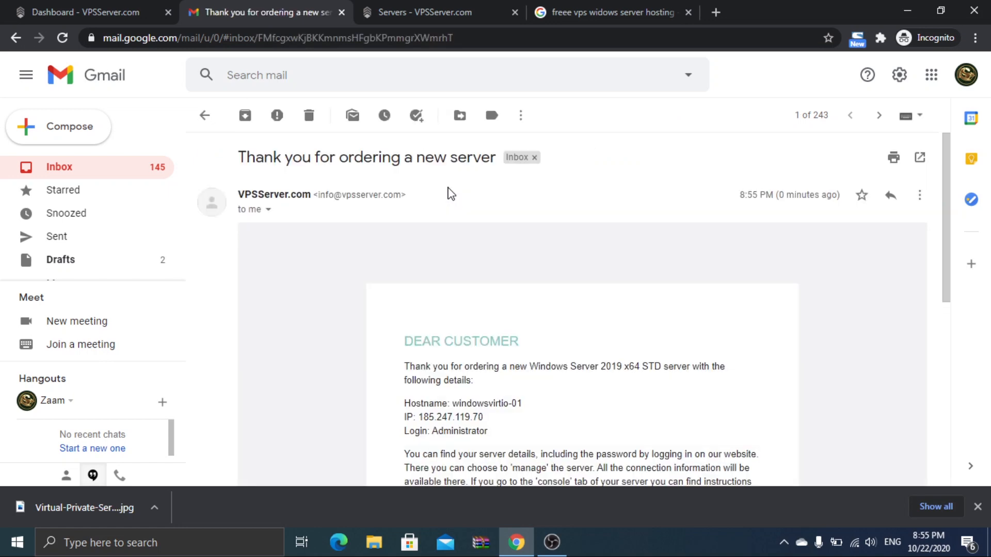
{"action": "scroll", "scroll_direction": "down", "scroll_amount": 3}
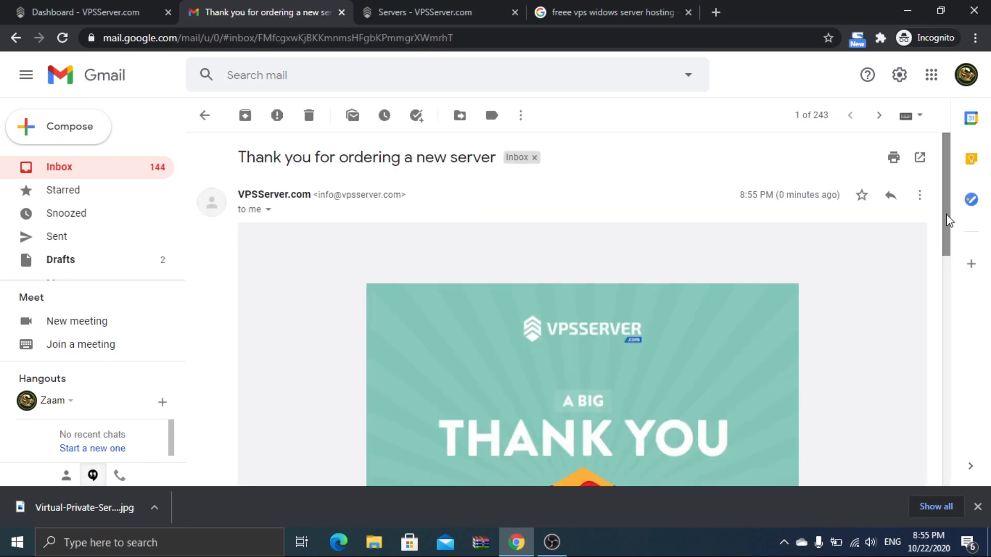
{"action": "scroll", "scroll_direction": "down", "scroll_amount": 3}
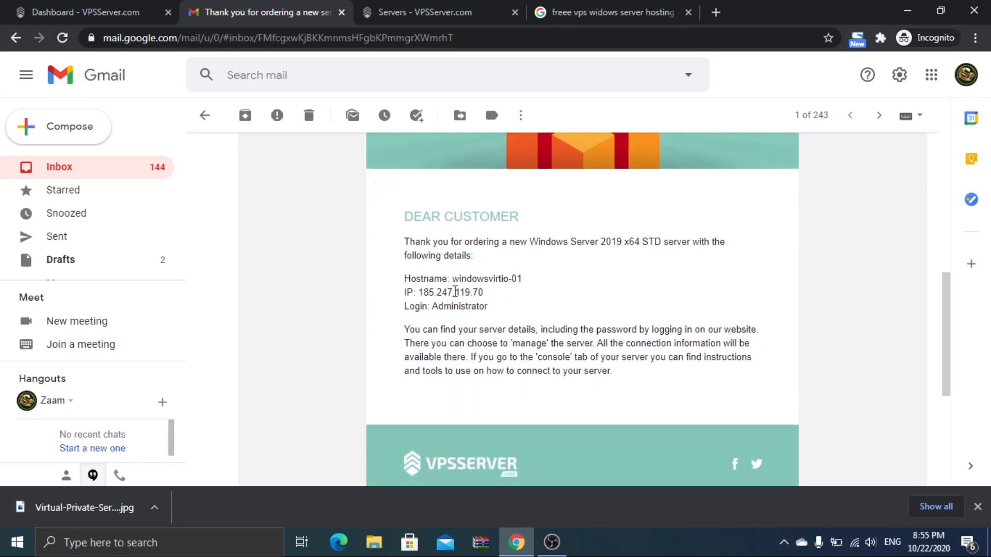
{"action": "mouse_move", "coordinate": [506, 309]}
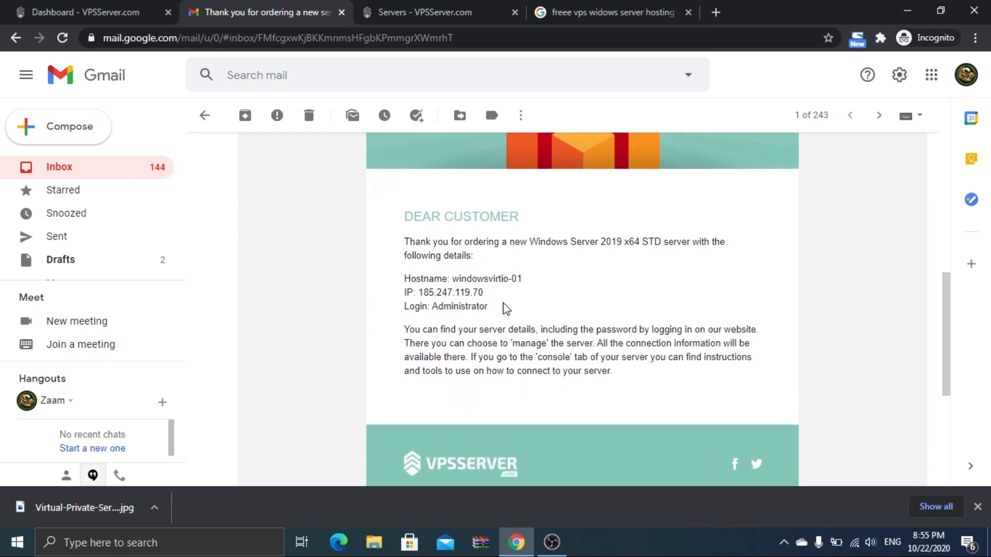
{"action": "double_click", "coordinate": [459, 306]}
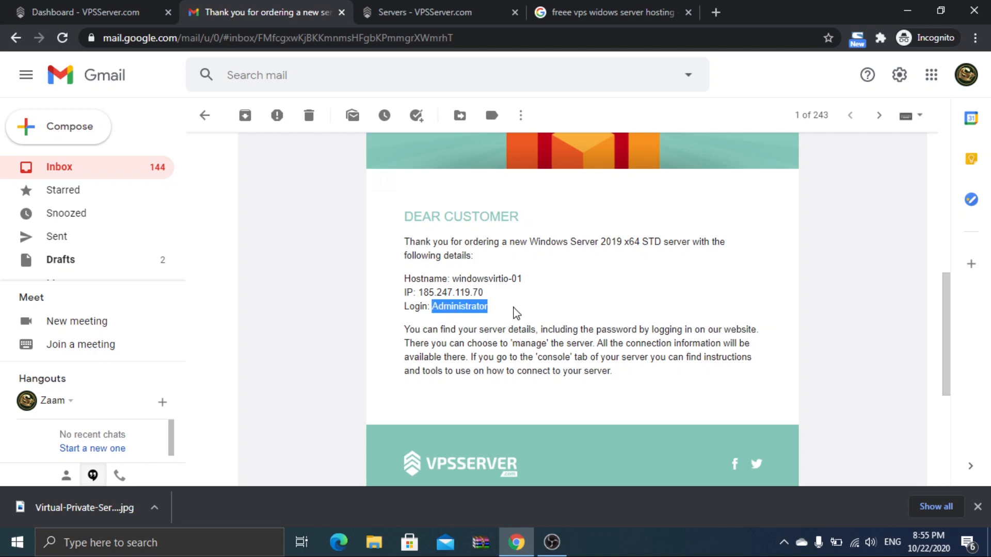
Manage windowsvirtio-01 on the dashboard and save a new Administrator password.
{"action": "left_click", "coordinate": [425, 12]}
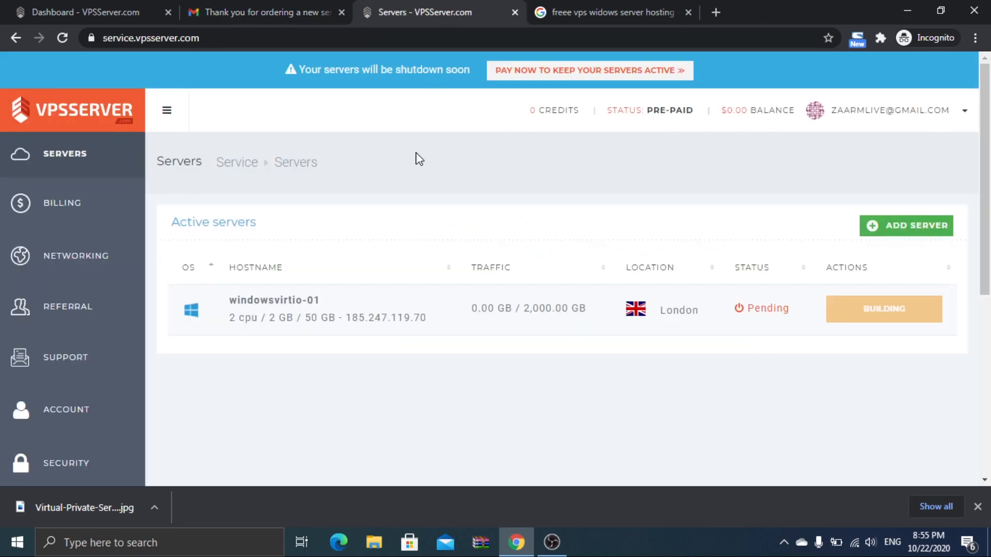
{"action": "left_click", "coordinate": [62, 38]}
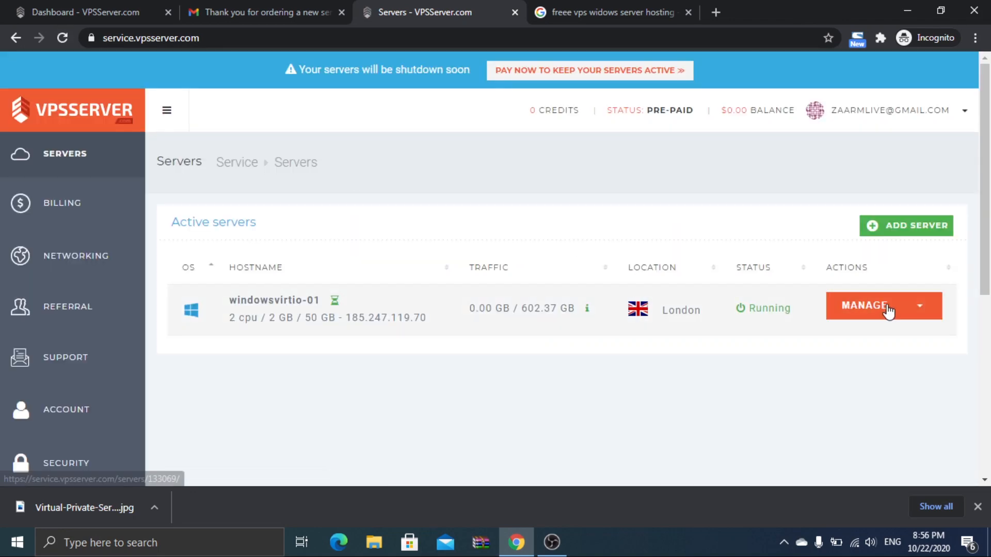
{"action": "left_click", "coordinate": [864, 305]}
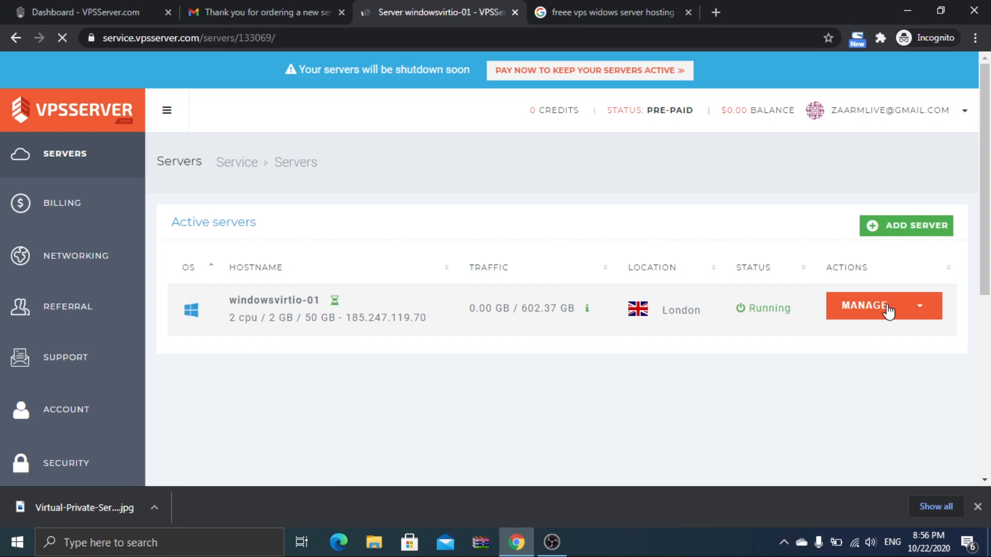
{"action": "left_click", "coordinate": [864, 305]}
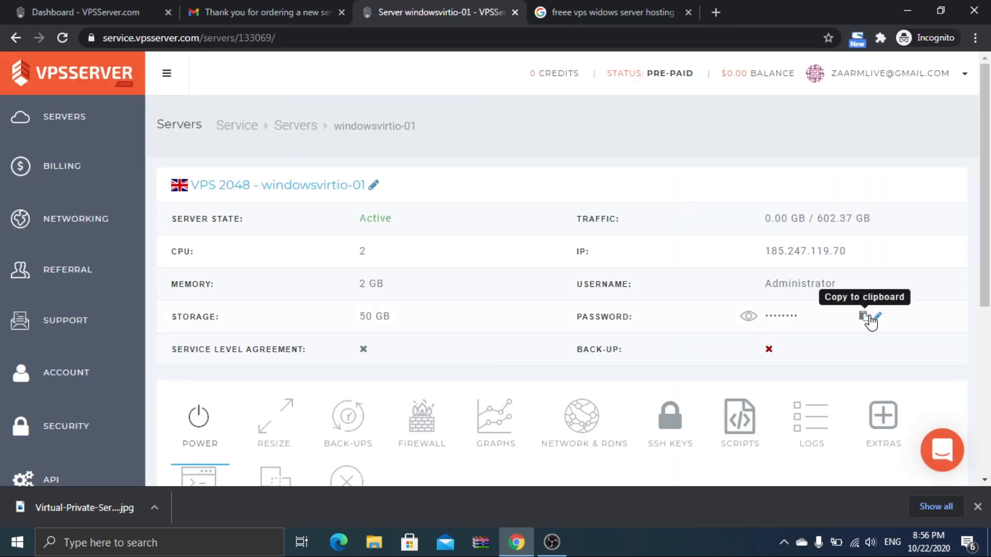
{"action": "left_click", "coordinate": [878, 316]}
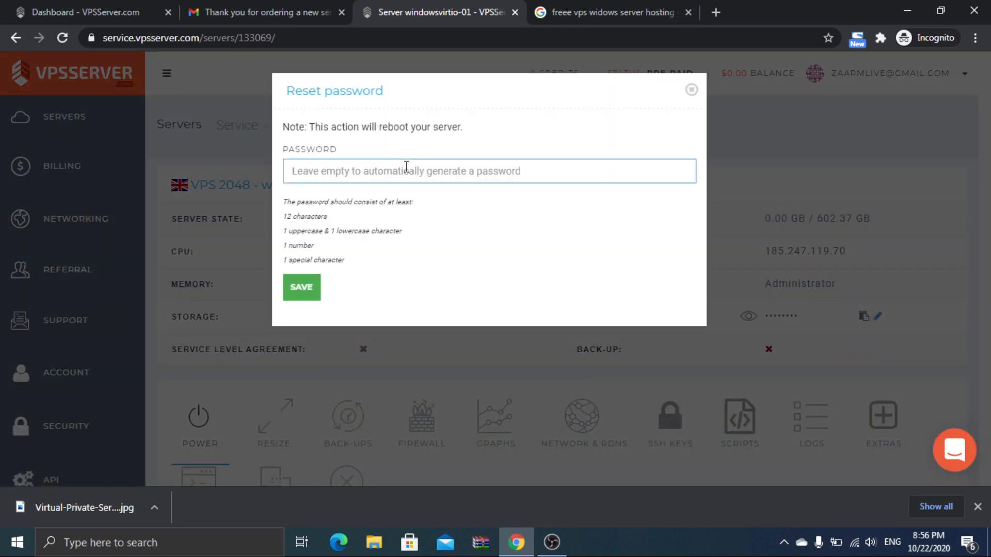
{"action": "type", "text": "••"}
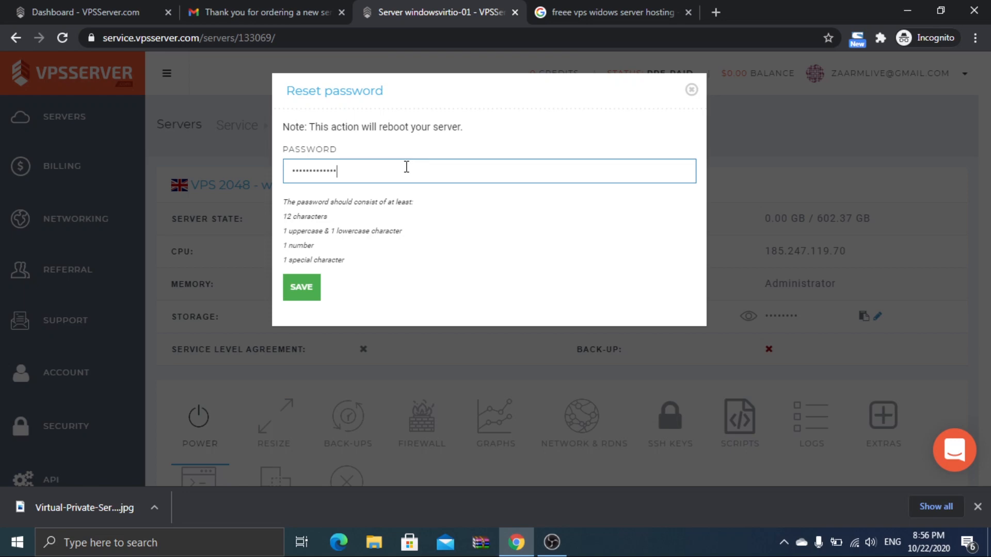
{"action": "left_click", "coordinate": [301, 287]}
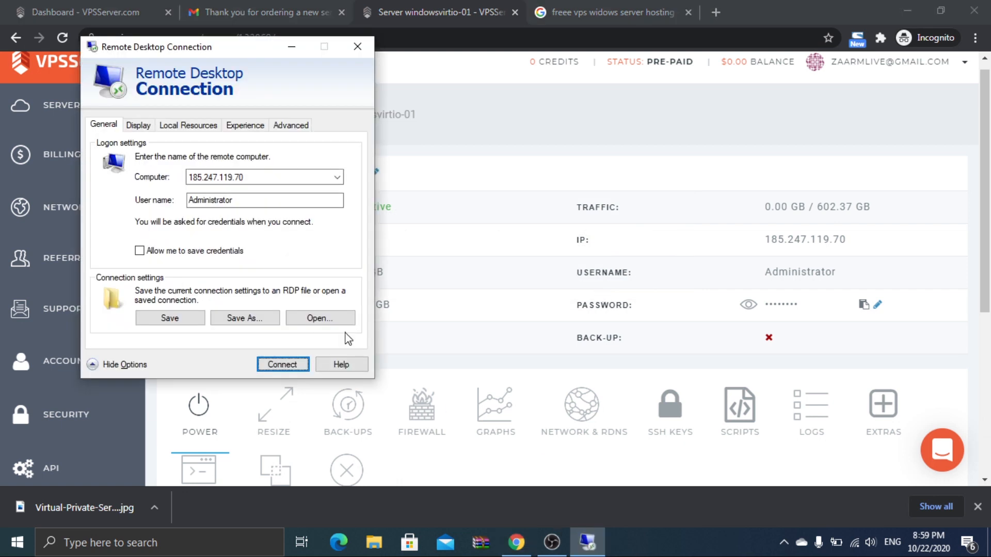
Log in to 185.247.119.70 as Administrator, accepting the unverified certificate warning.
{"action": "left_click", "coordinate": [282, 365]}
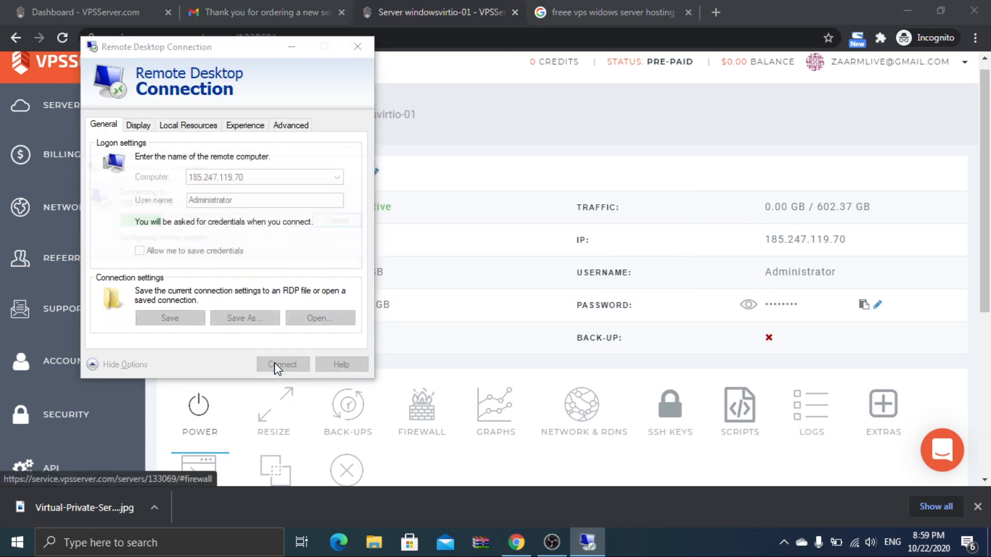
{"action": "left_click", "coordinate": [282, 365]}
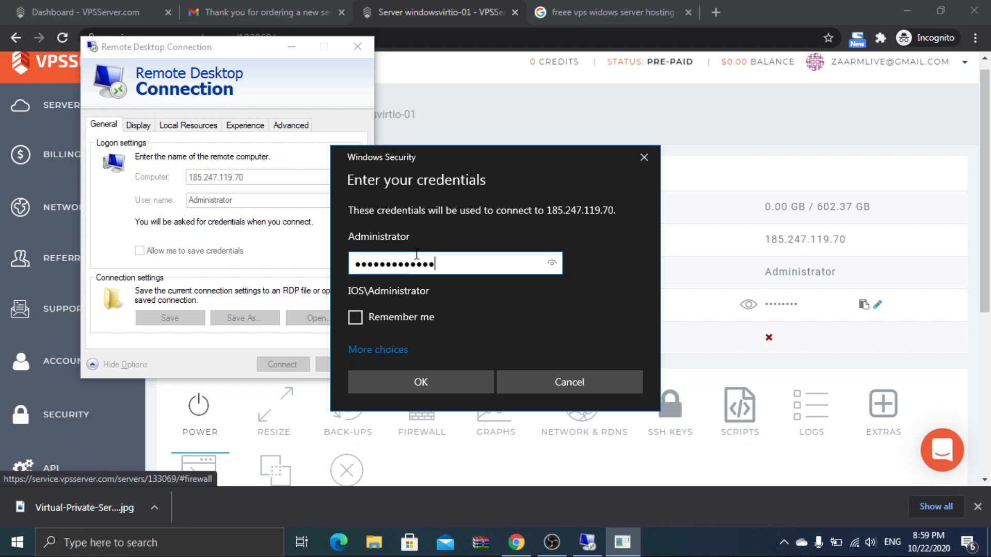
{"action": "left_click", "coordinate": [420, 382]}
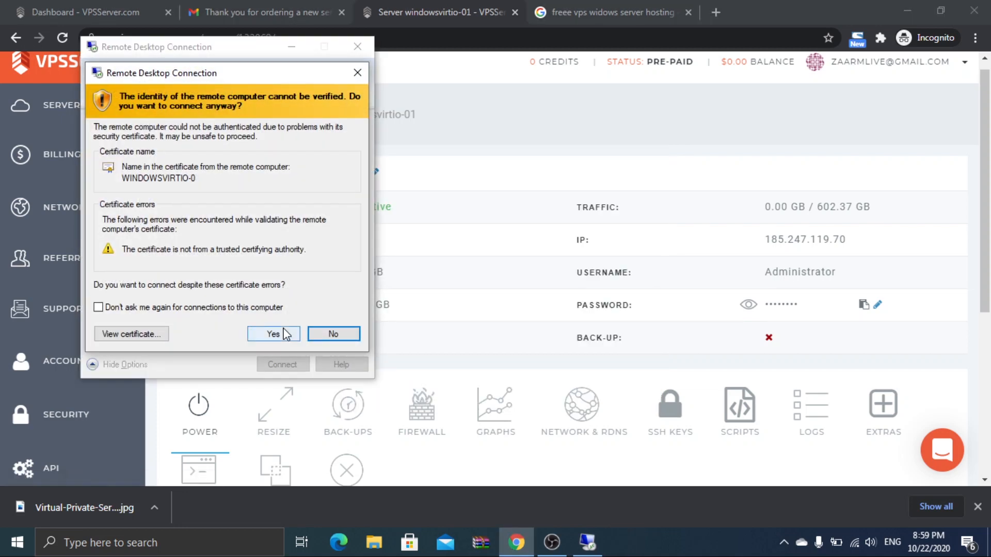
{"action": "left_click", "coordinate": [273, 334]}
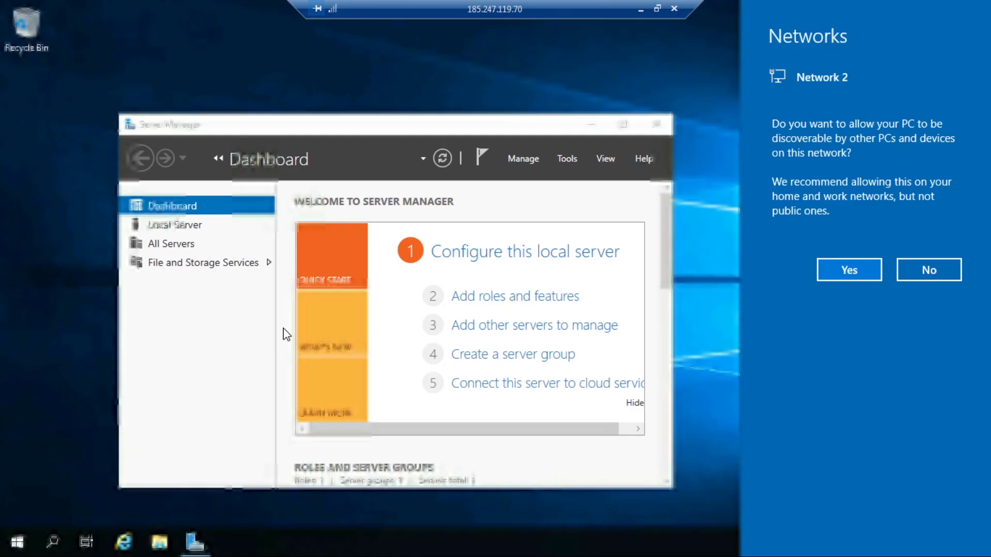
Dismiss the network discovery flyout and launch Internet Explorer from the server taskbar.
{"action": "left_click", "coordinate": [849, 270]}
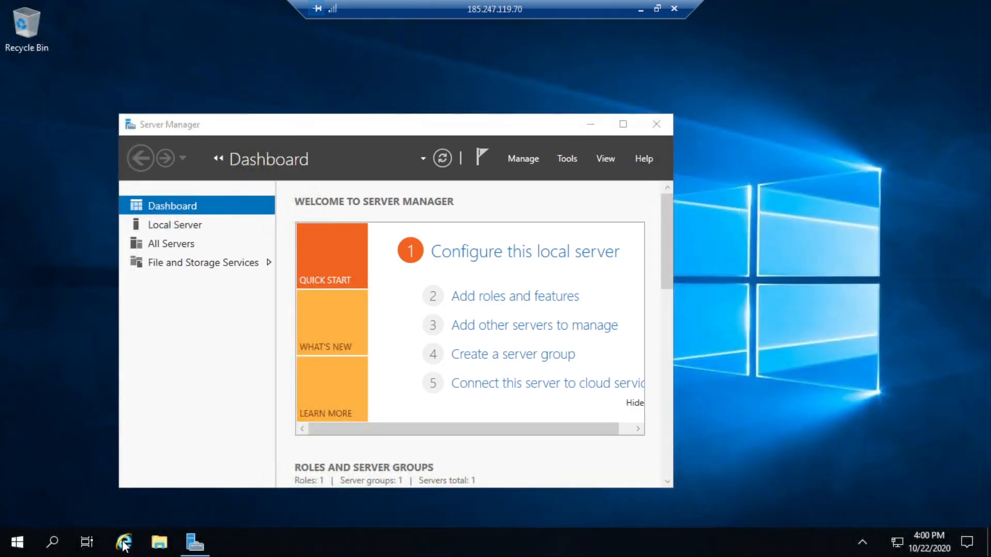
{"action": "left_click", "coordinate": [123, 543]}
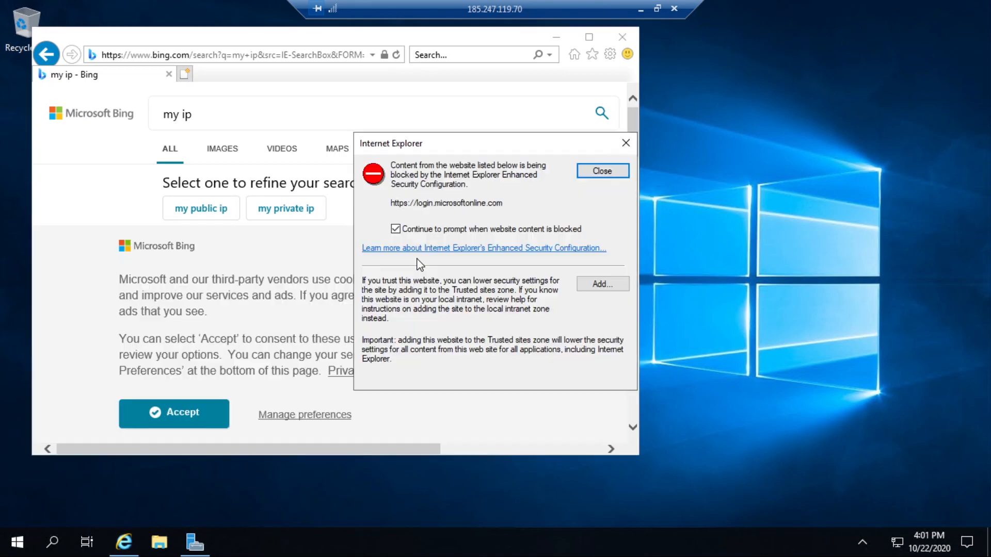
Add cdnjs.cloudflare.com to Trusted sites so whatismyipaddress.com shows the London IP.
{"action": "left_click", "coordinate": [601, 171]}
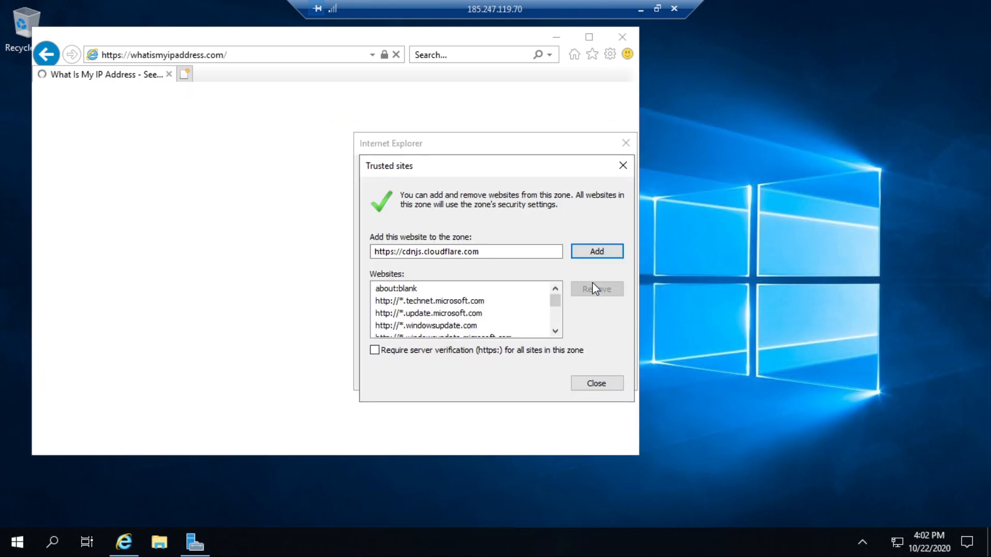
{"action": "left_click", "coordinate": [595, 384]}
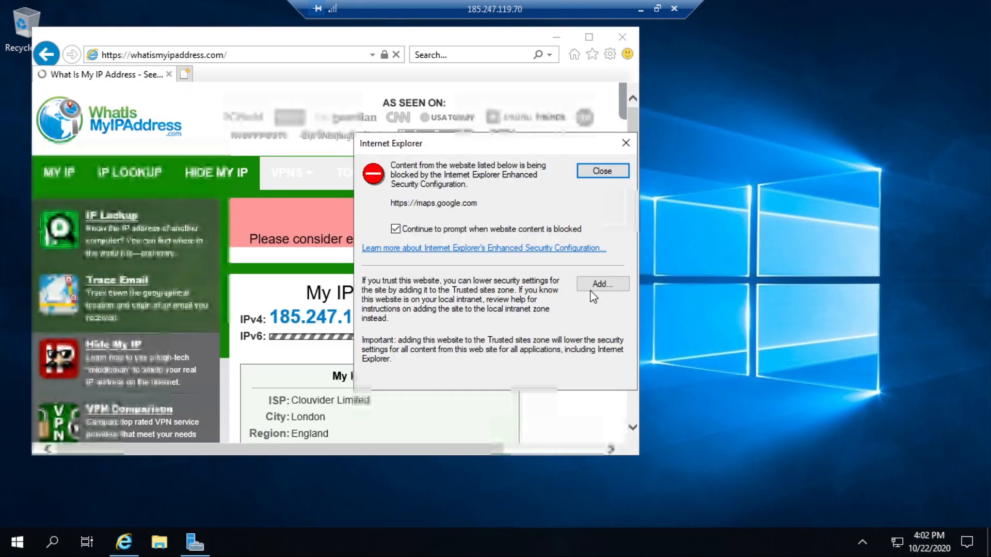